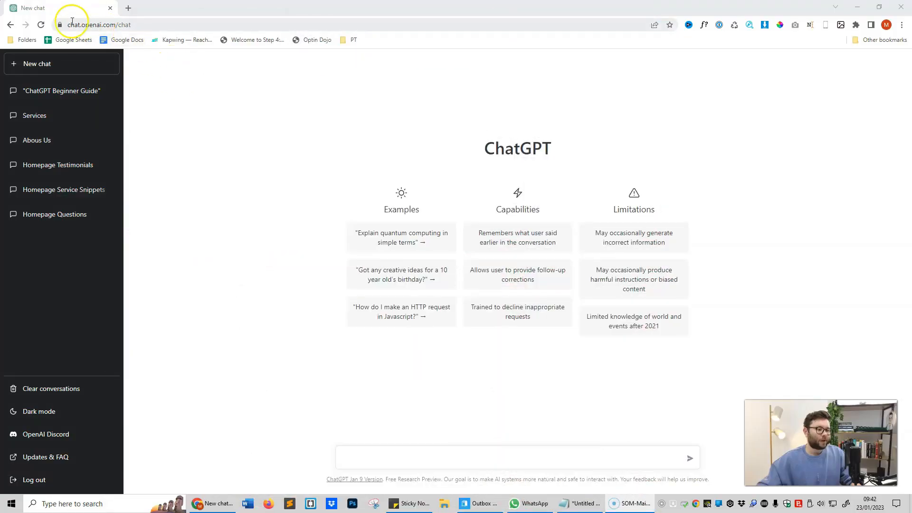
Browse earlier chats, including the Services and Homepage Questions conversations
left_click(93, 24)
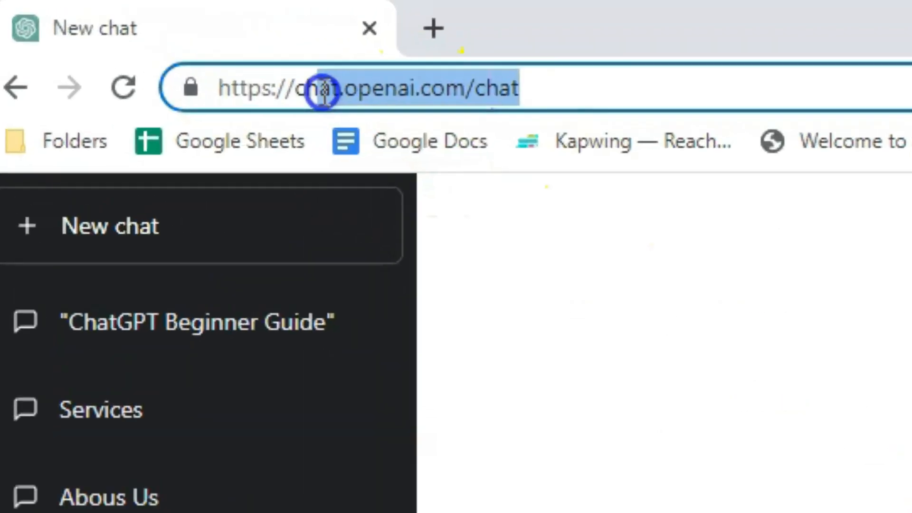
mouse_move(279, 96)
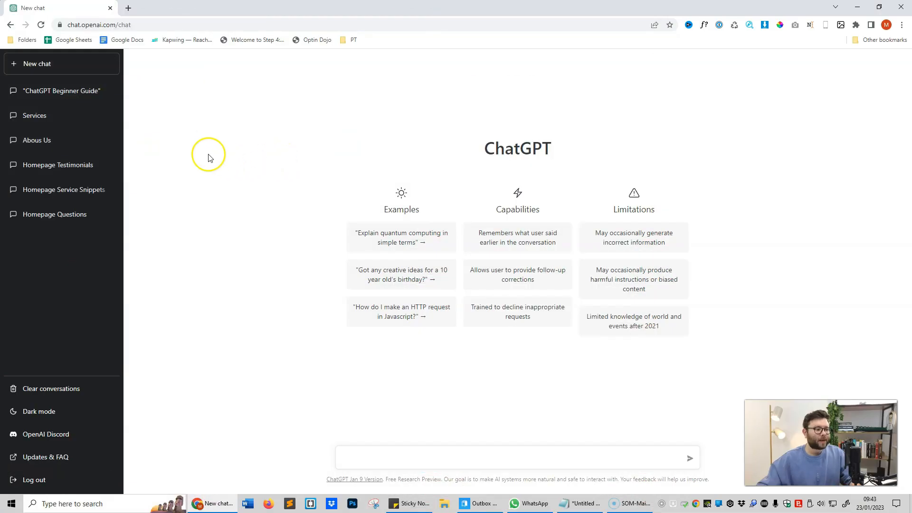
mouse_move(188, 147)
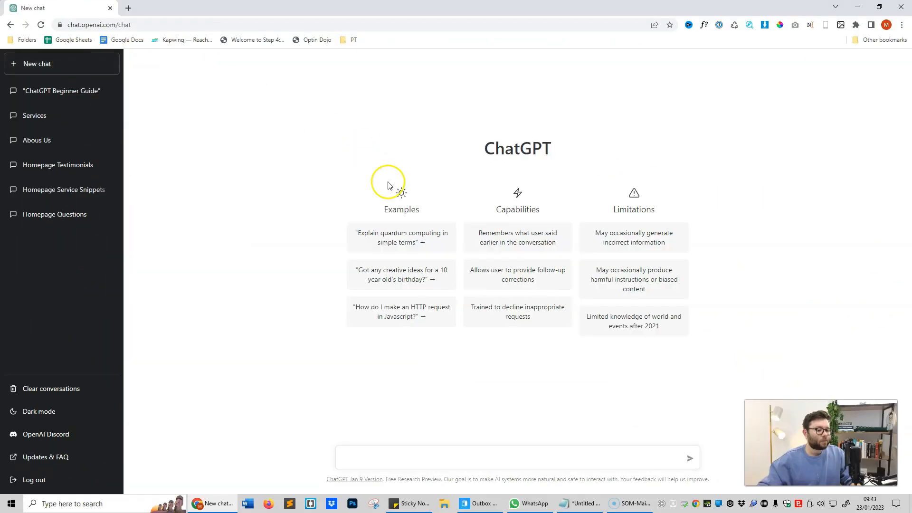
mouse_move(609, 134)
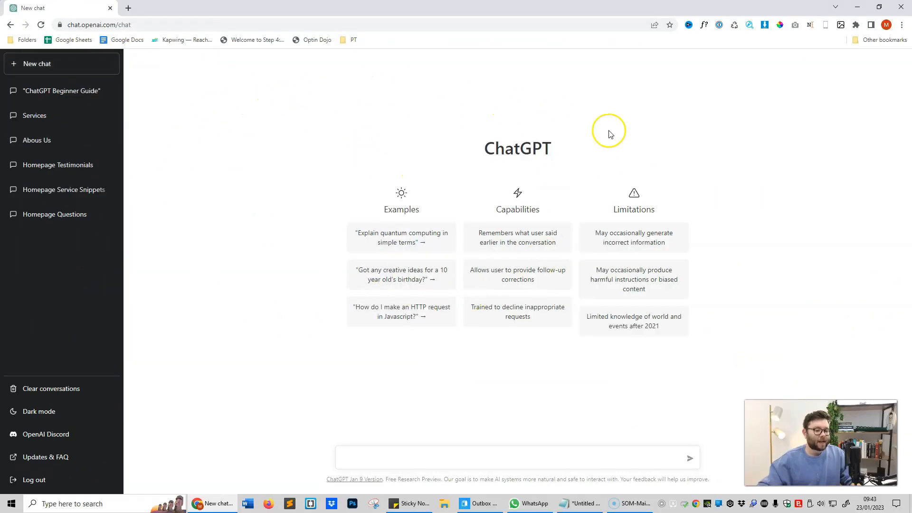
mouse_move(355, 371)
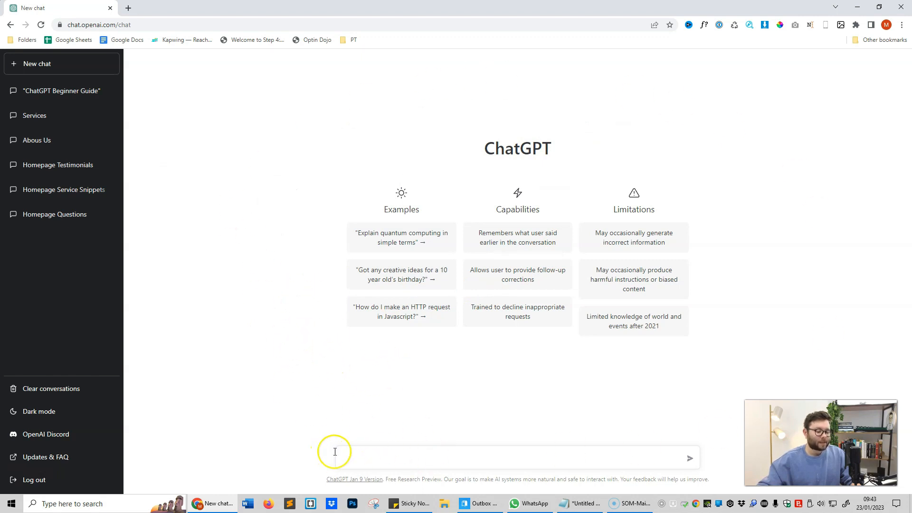
mouse_move(457, 88)
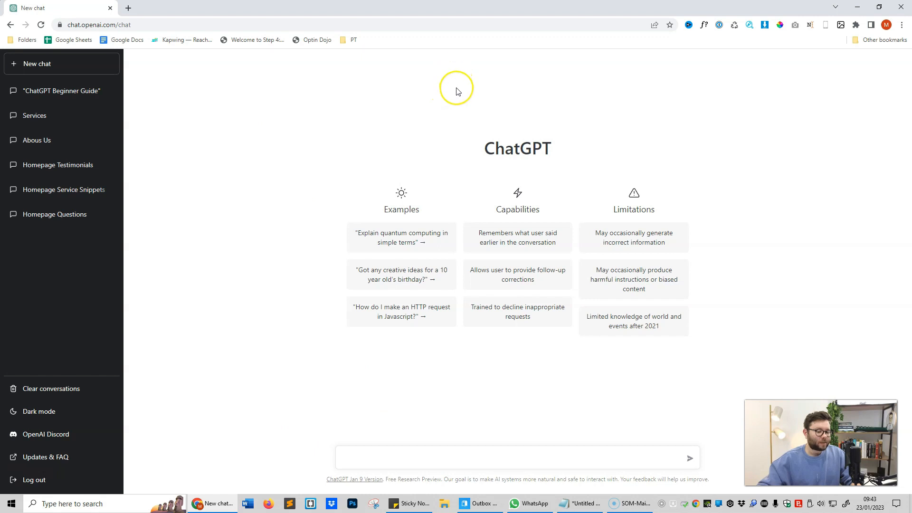
mouse_move(481, 374)
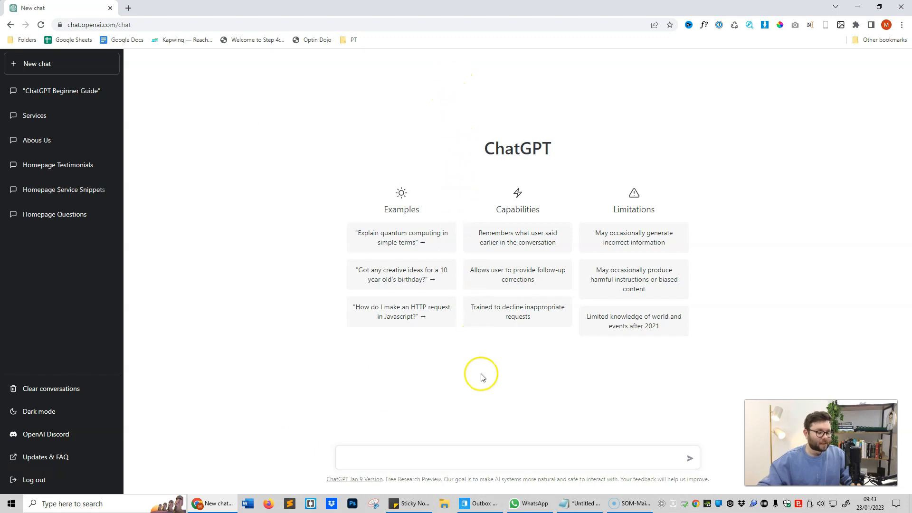
mouse_move(475, 379)
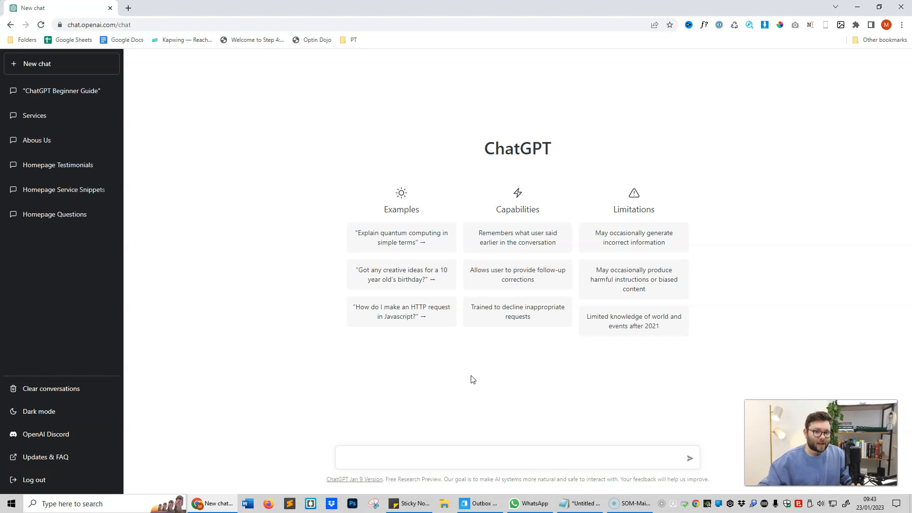
mouse_move(376, 145)
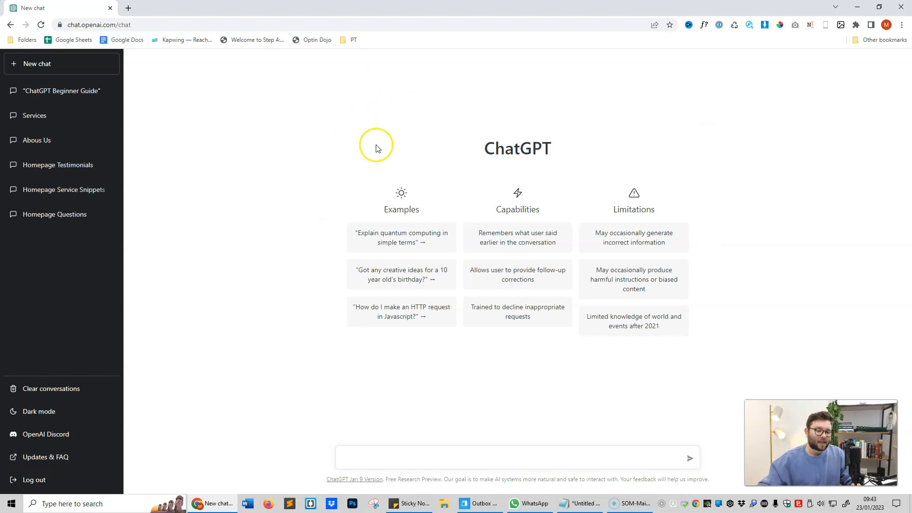
mouse_move(537, 165)
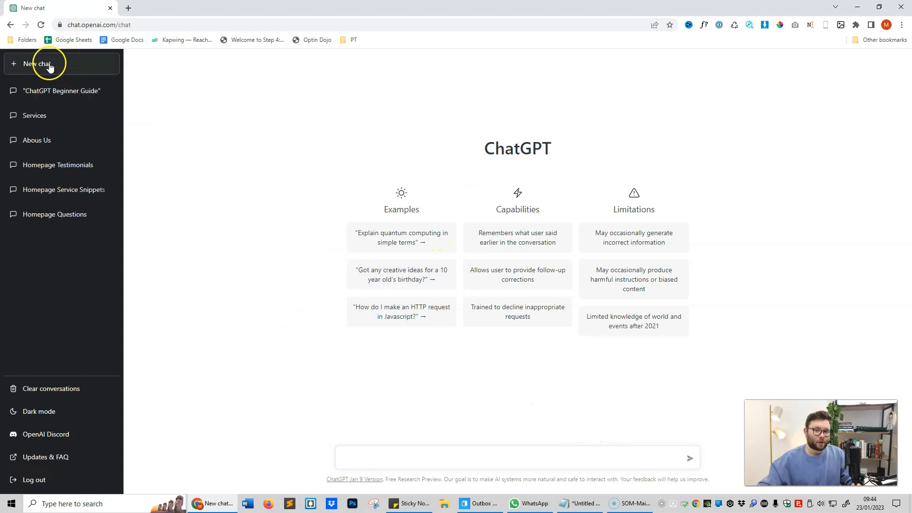
mouse_move(312, 208)
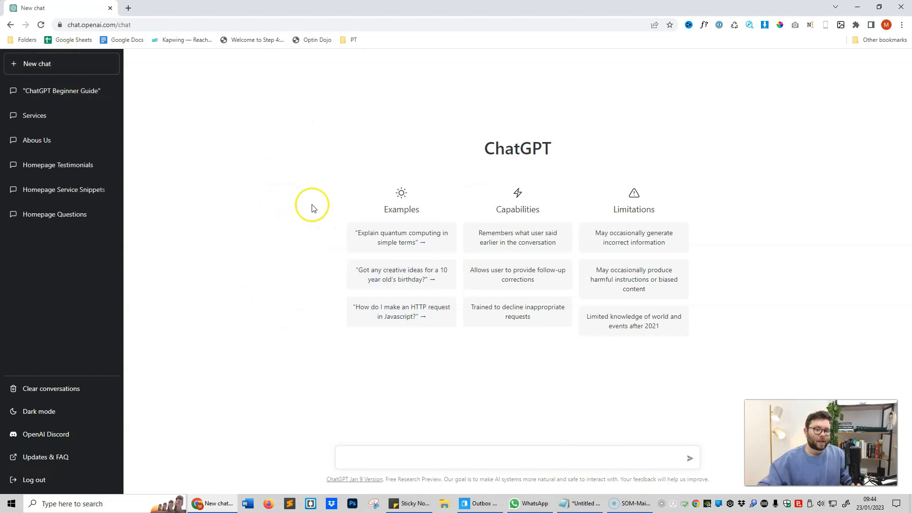
mouse_move(312, 180)
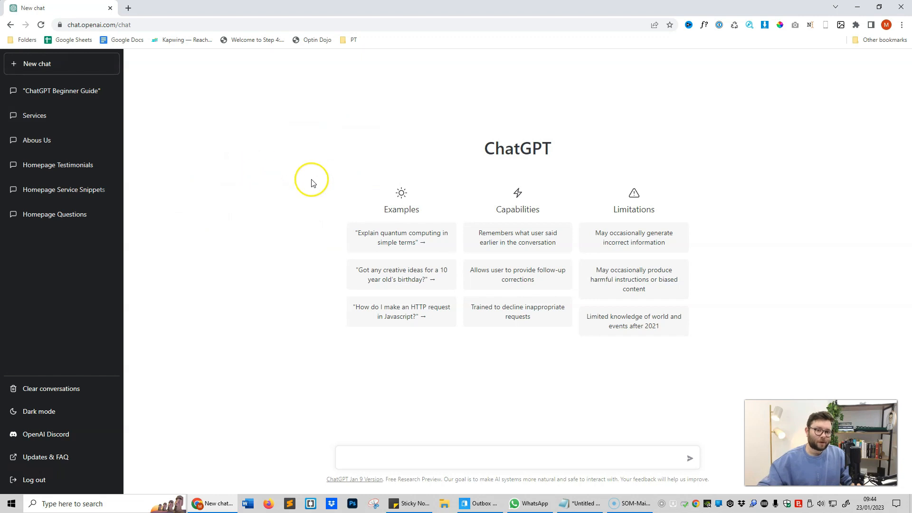
left_click(34, 115)
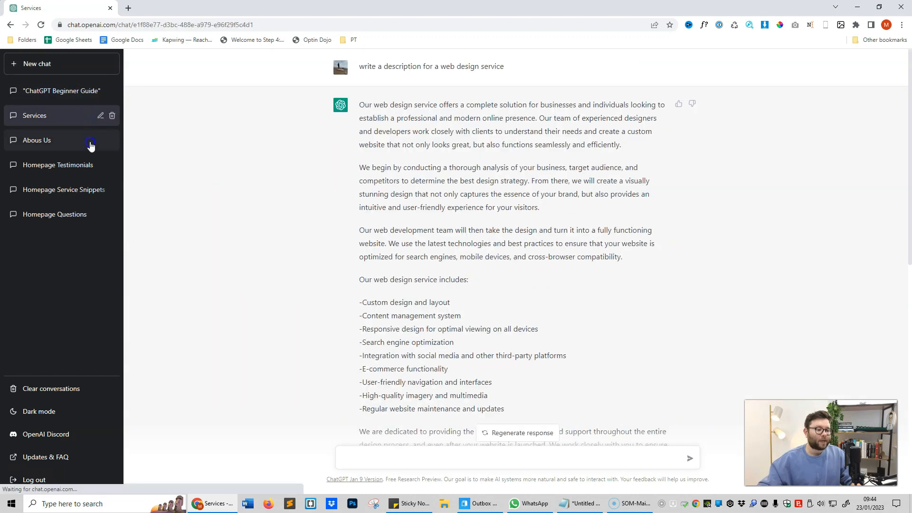
left_click(55, 214)
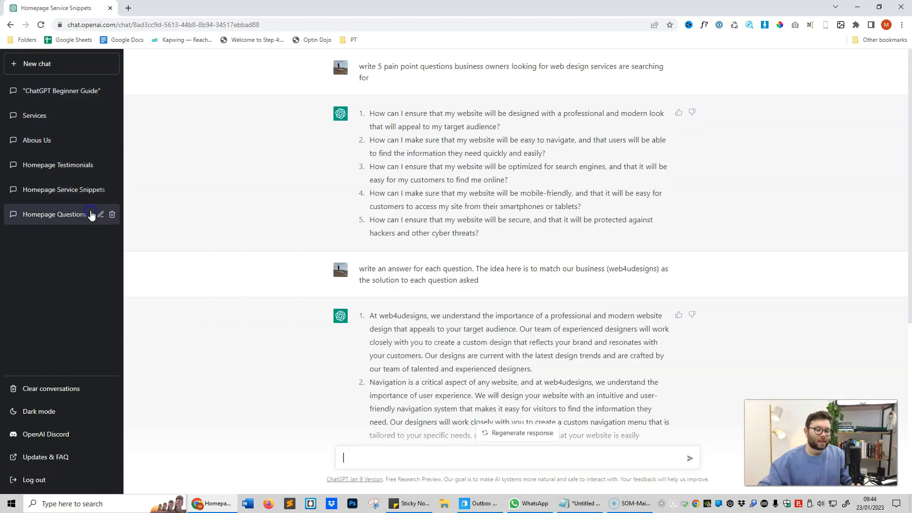
left_click(55, 214)
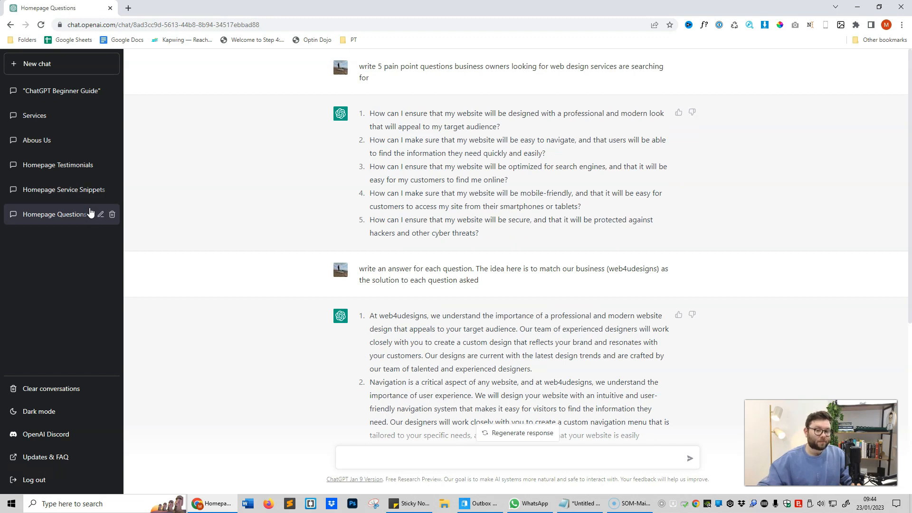
left_click(61, 63)
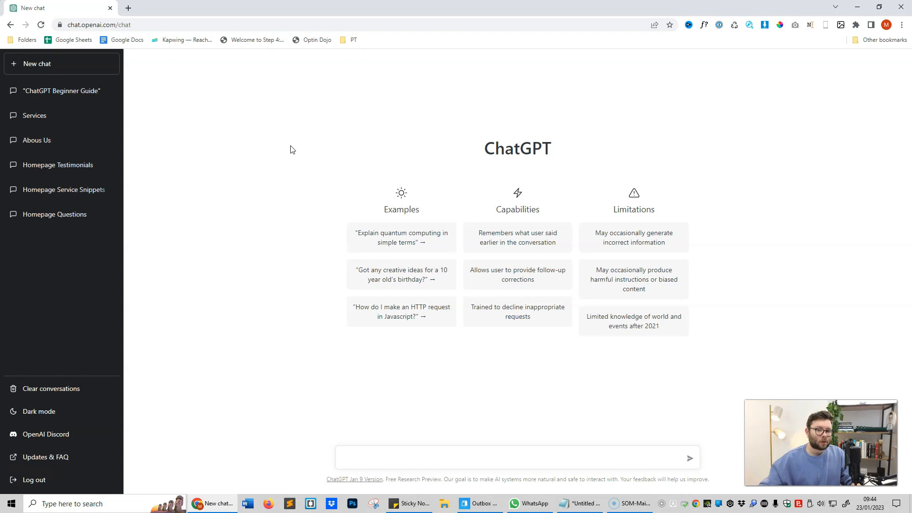
Ask ChatGPT 'what is a dog?' from the prompt box, then begin a new chat
left_click(486, 458)
type("what is a dog?")
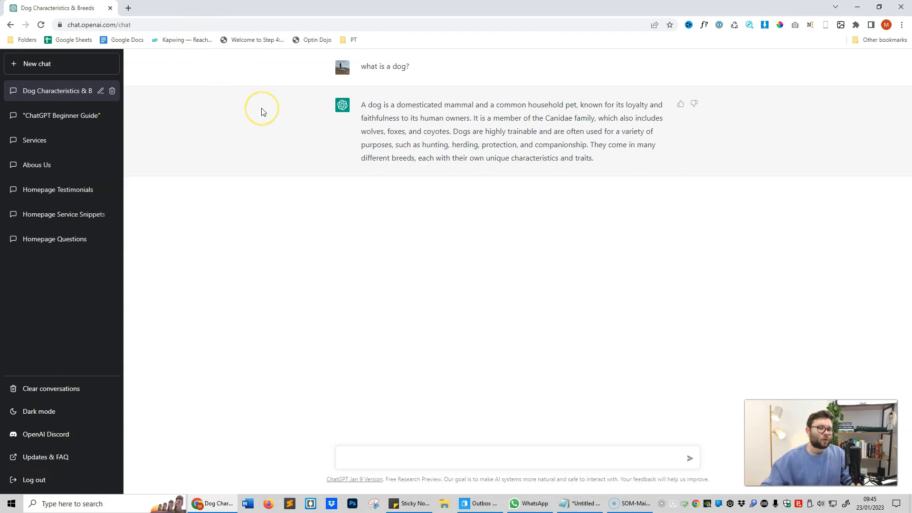
mouse_move(261, 109)
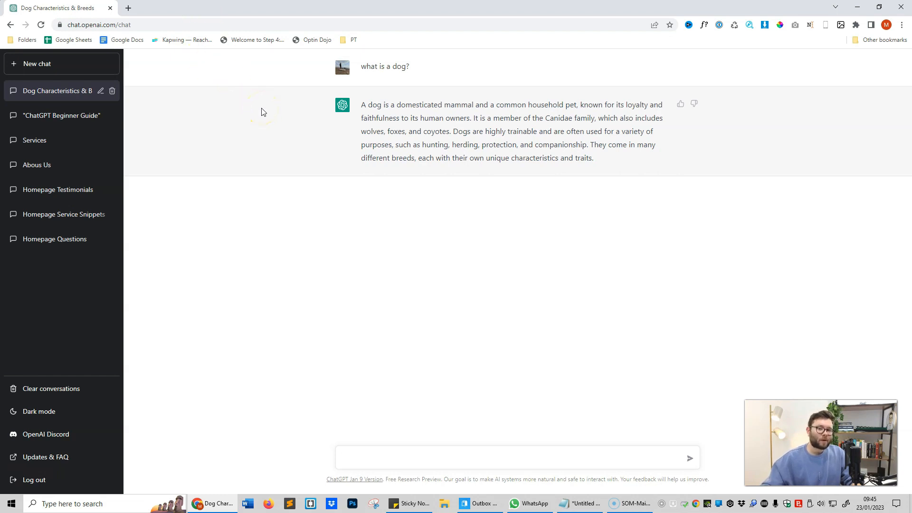
left_click(518, 458)
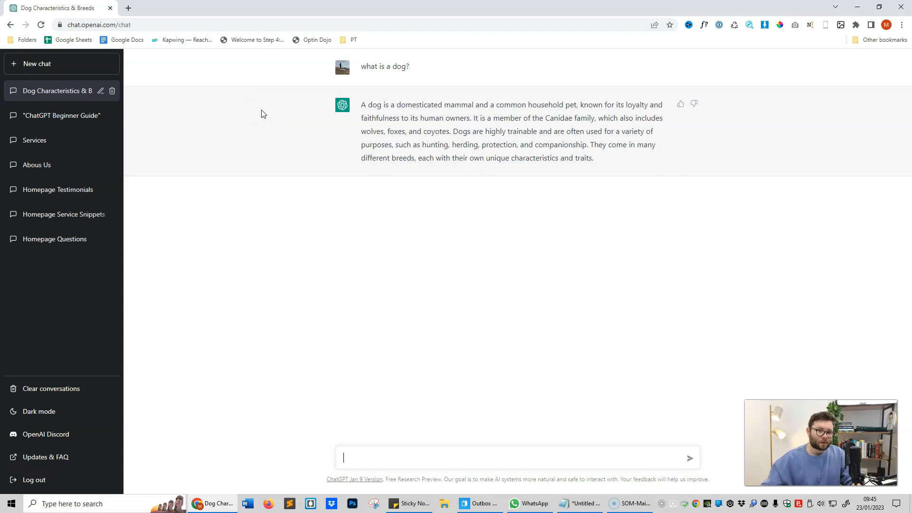
mouse_move(343, 230)
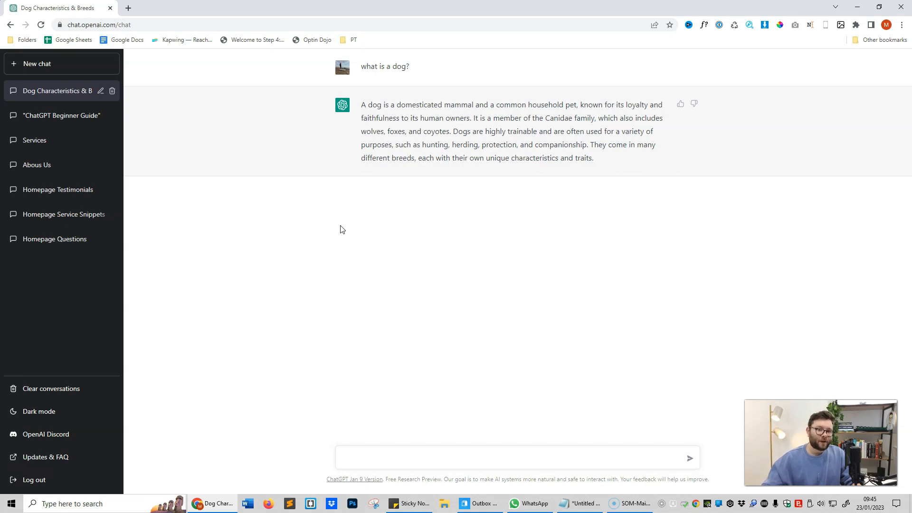
left_click(516, 458)
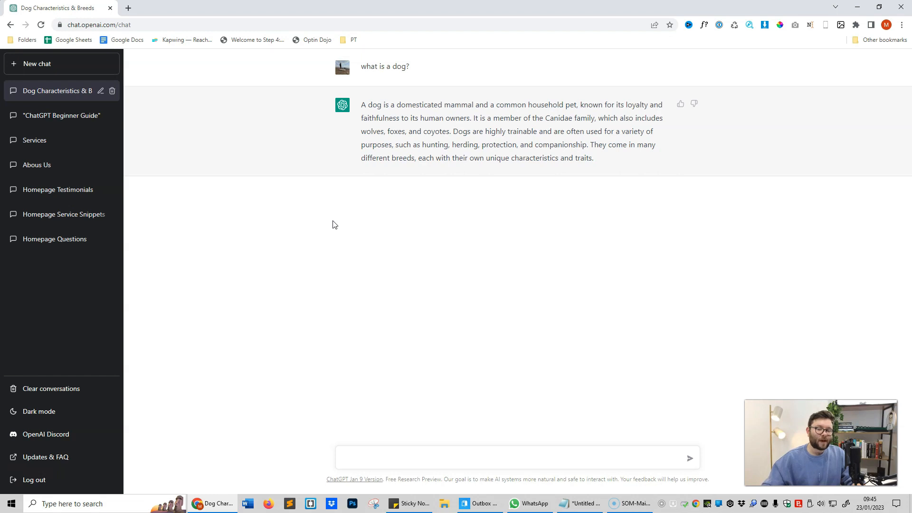
mouse_move(371, 227)
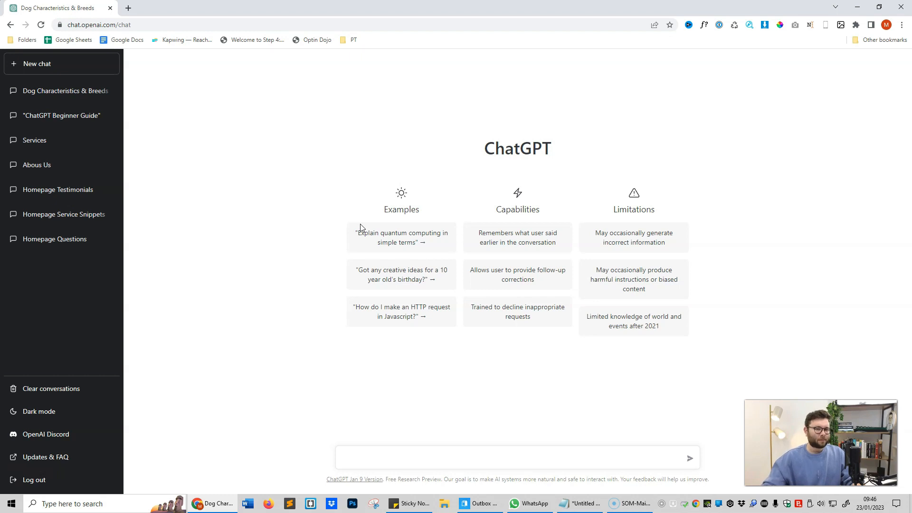
Ask for 5 ideas about what to expect when you first get a puppy
left_click(517, 458)
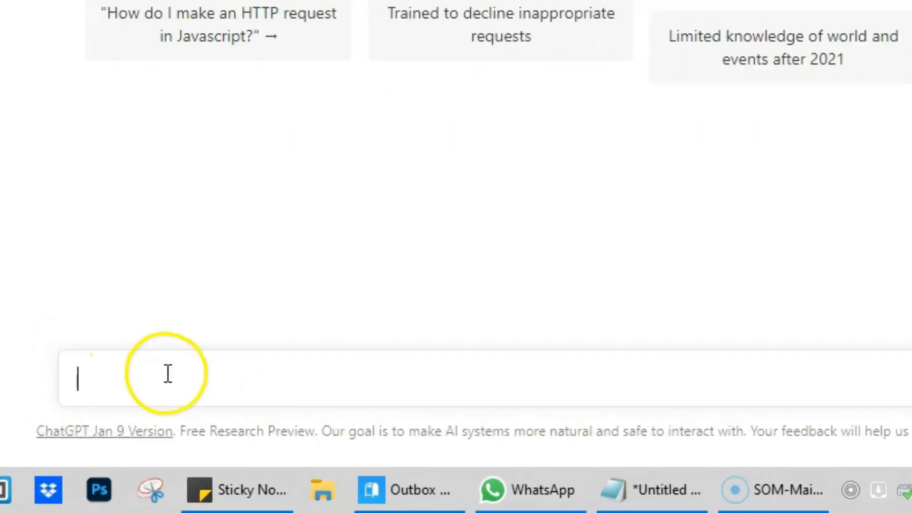
type("write")
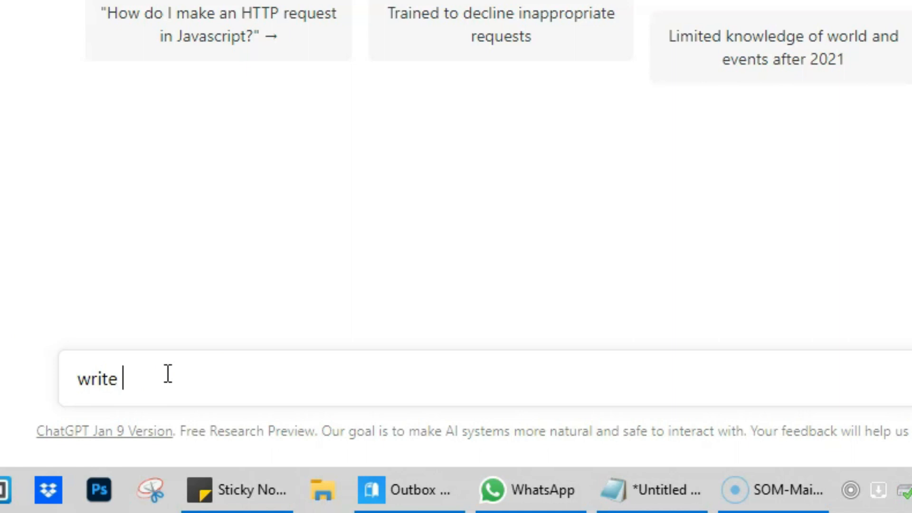
type("5 ideas")
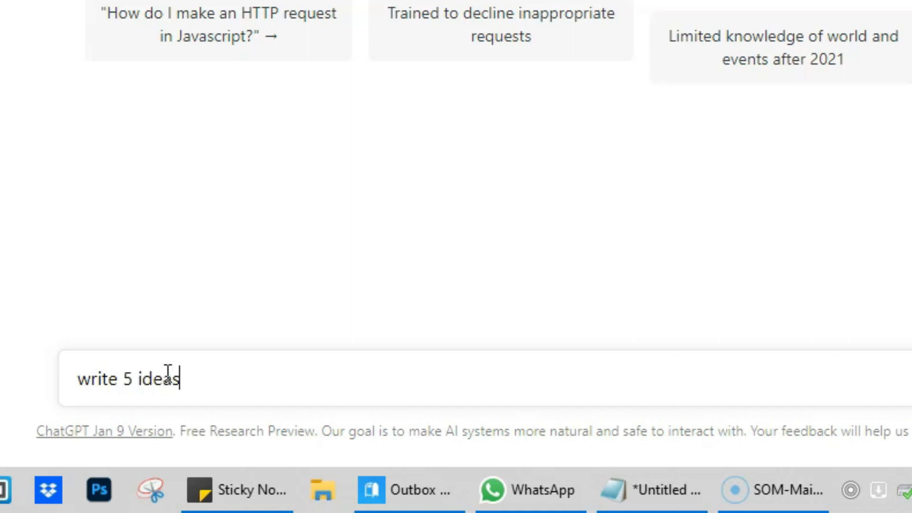
type("about what to")
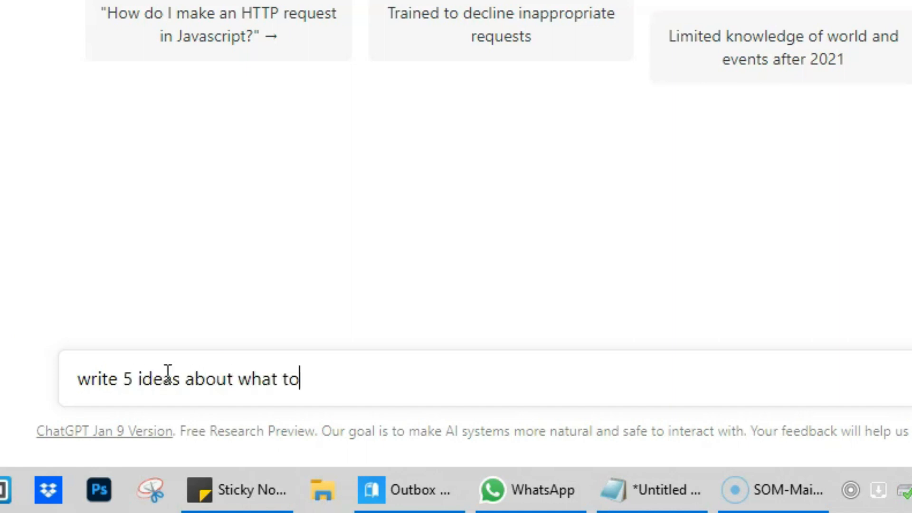
type("expect when")
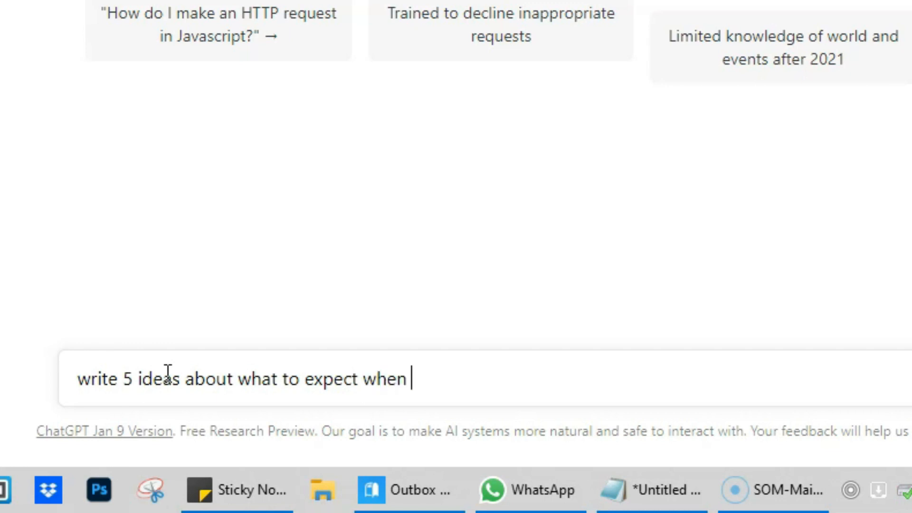
type("you first get a")
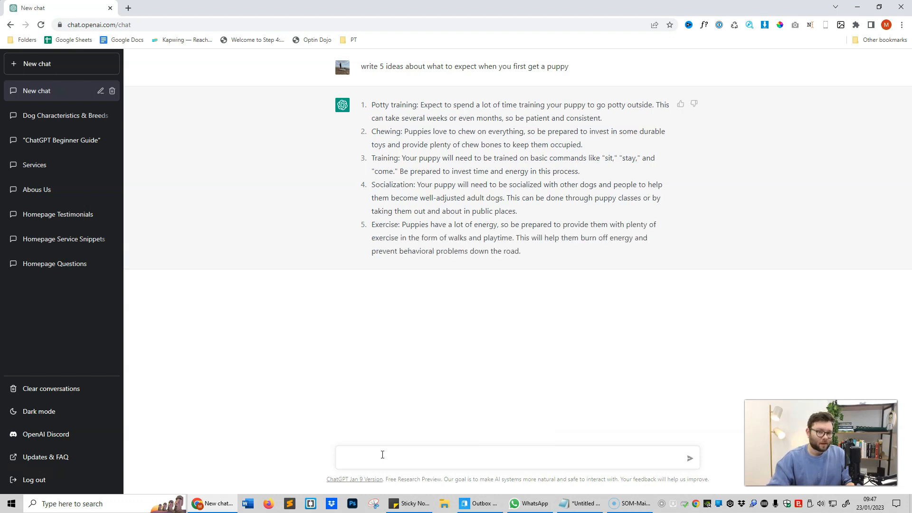
left_click(382, 458)
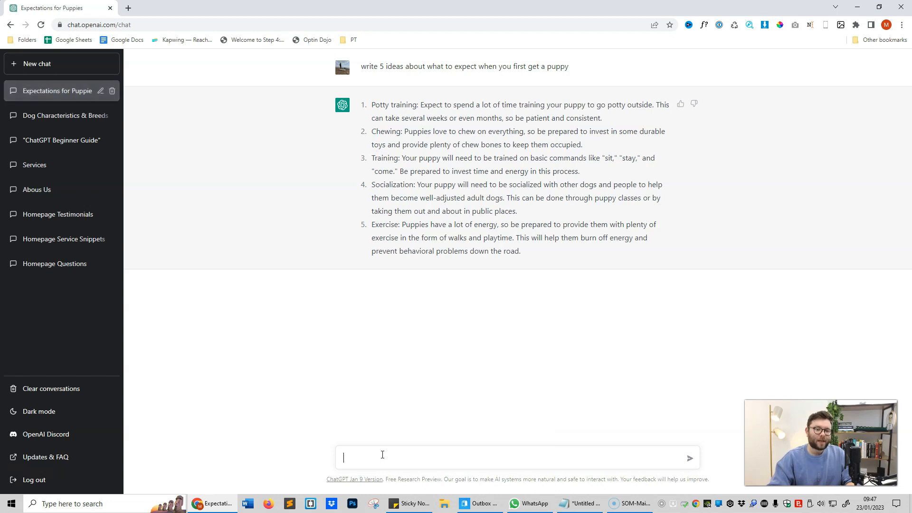
mouse_move(359, 193)
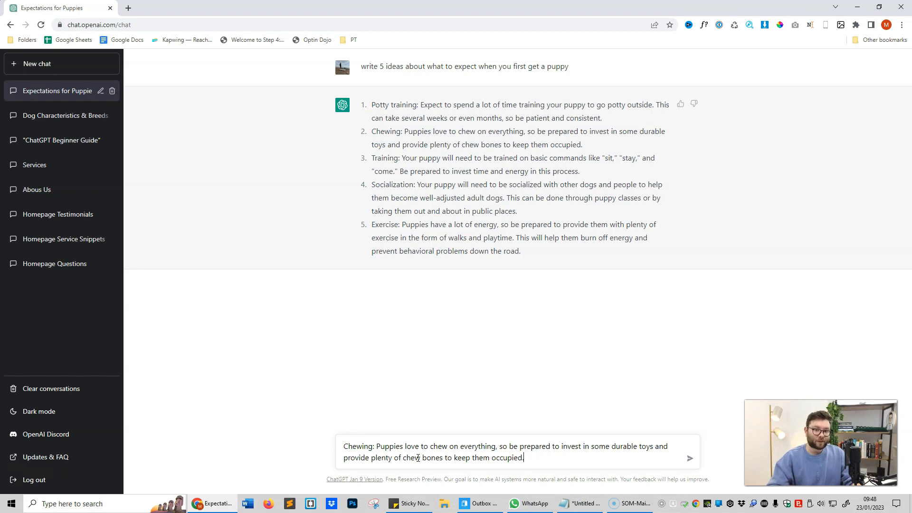
Request a blog outline about idea number 2, chewing, and scroll through the reply
key("ctrl+a")
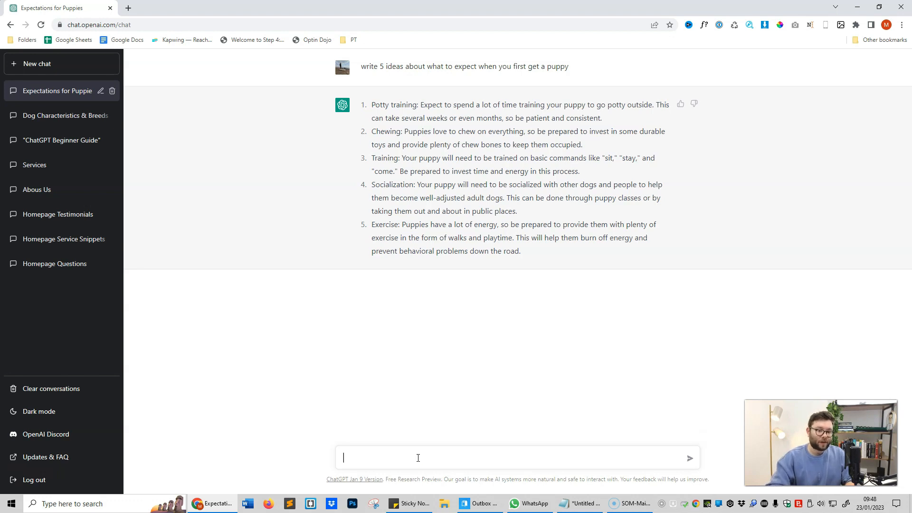
type("write a blog outline ab")
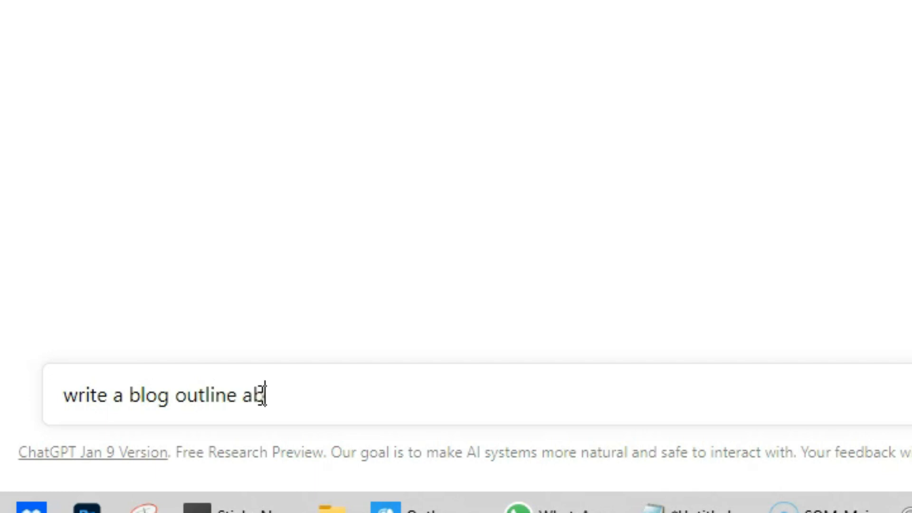
type("out number")
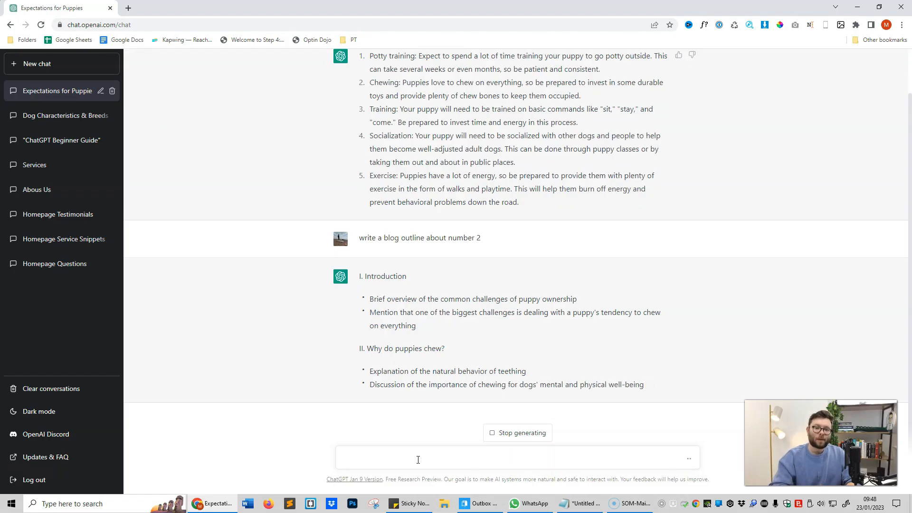
scroll("down", 3)
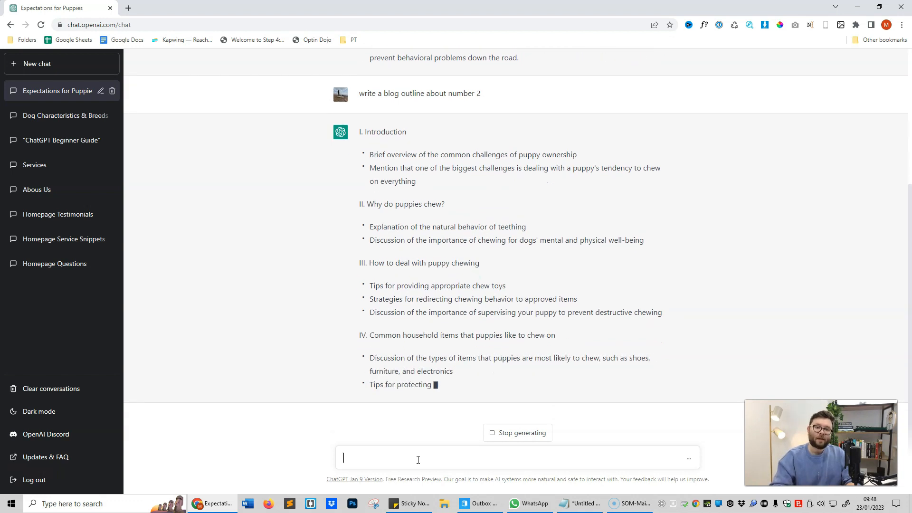
scroll("down", 3)
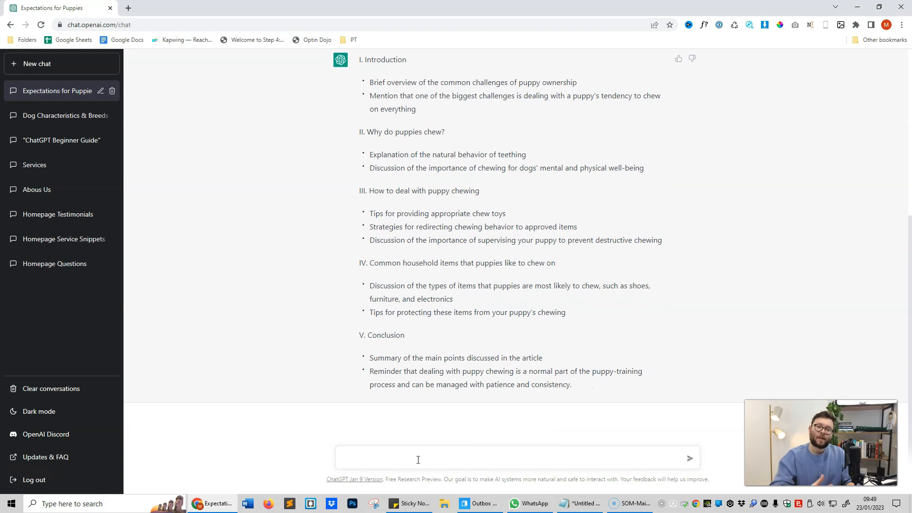
left_click(418, 458)
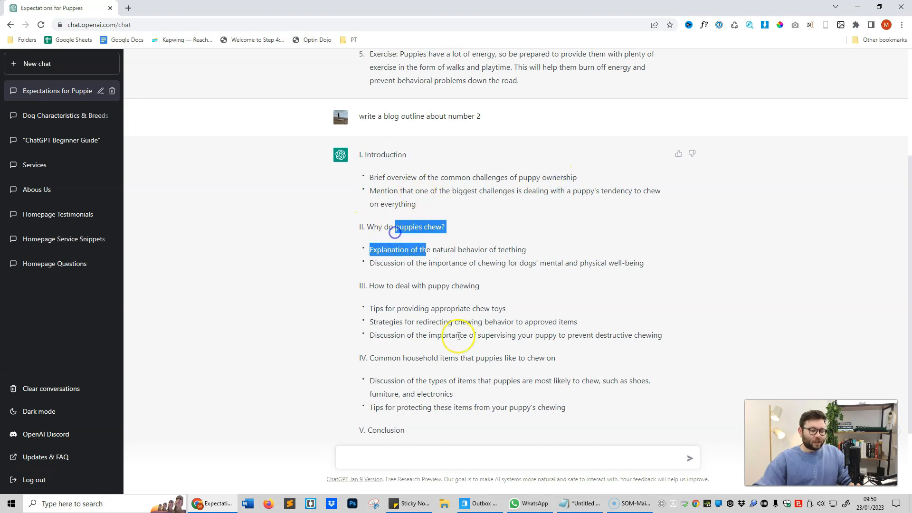
scroll("down", 3)
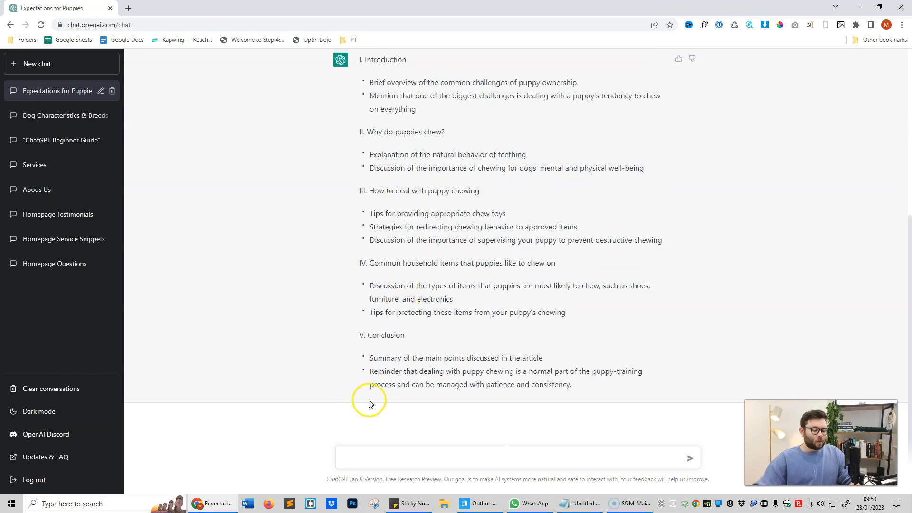
left_click(414, 458)
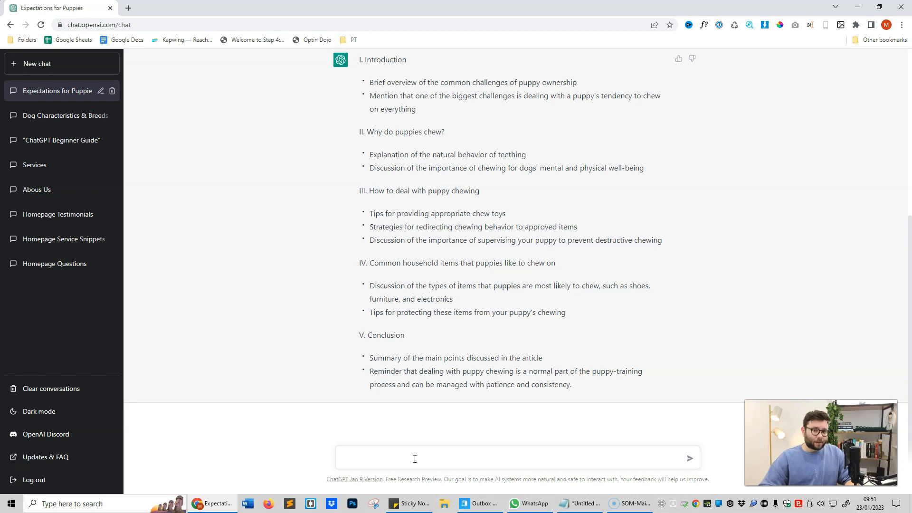
Ask ChatGPT to 'expand each item and include references' for the chewing outline
left_click(414, 458)
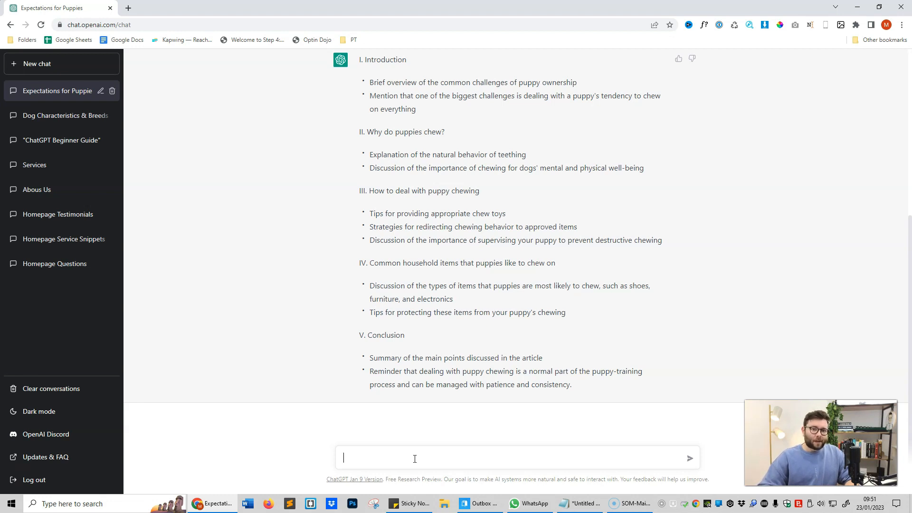
type("expand e")
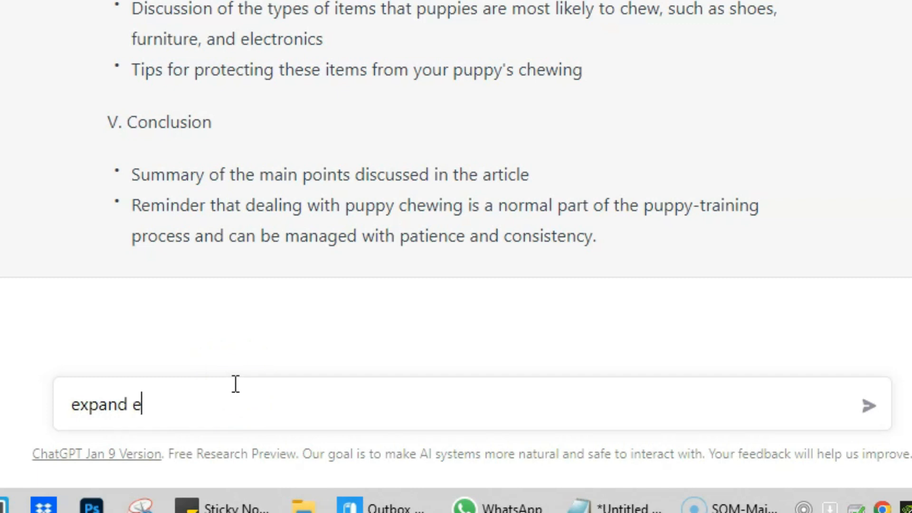
type("ach item")
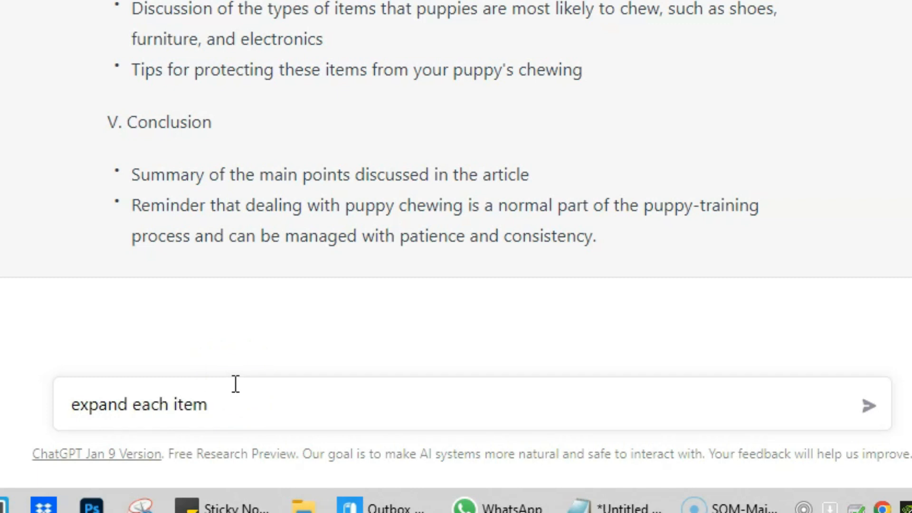
left_click(232, 405)
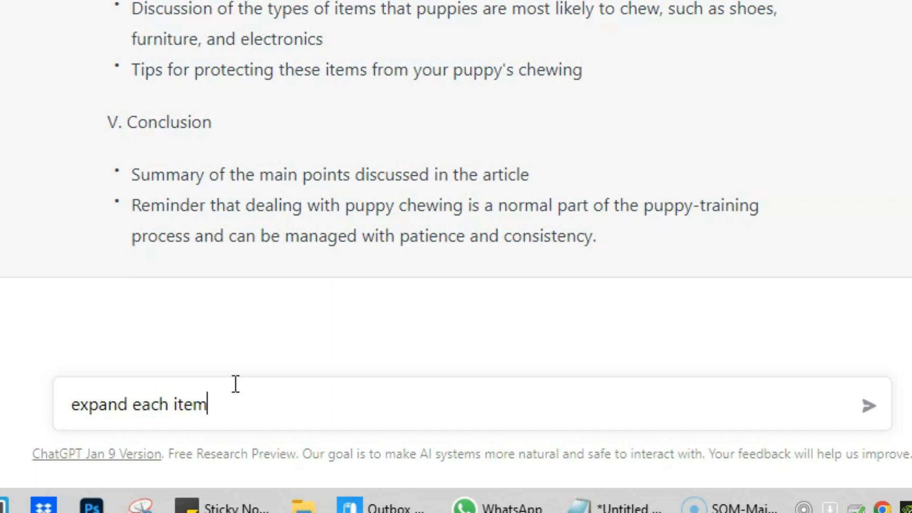
type("and incl")
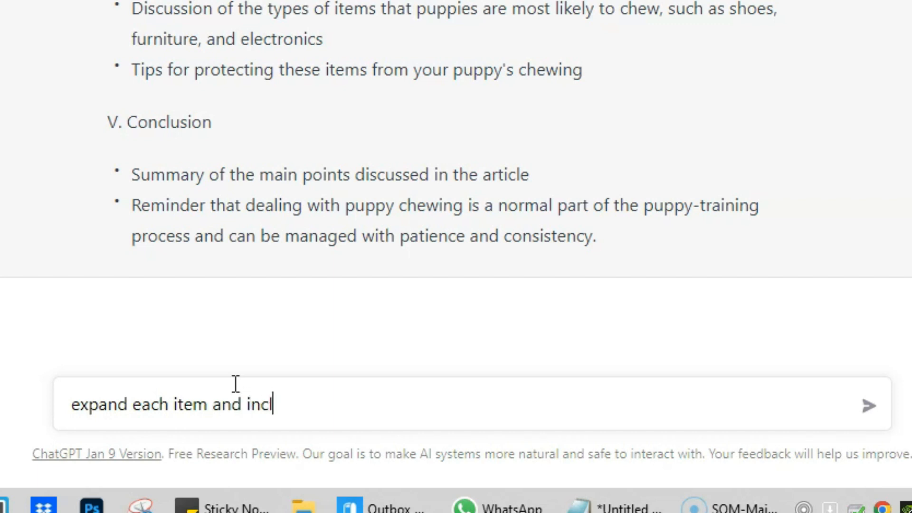
type("ude reference")
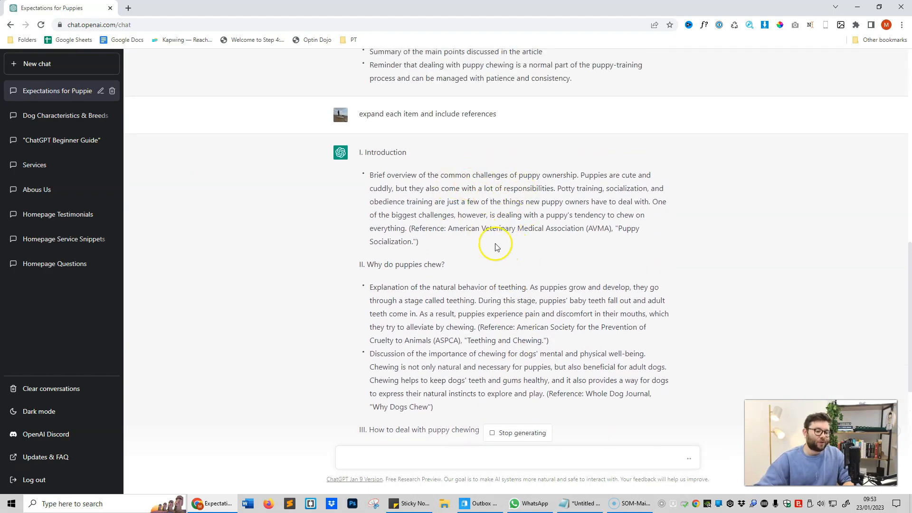
scroll("down", 3)
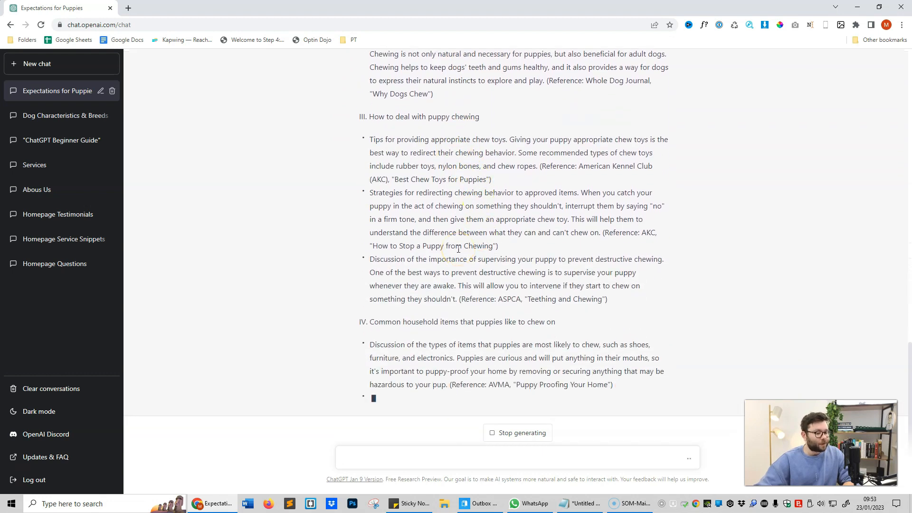
scroll("down", 3)
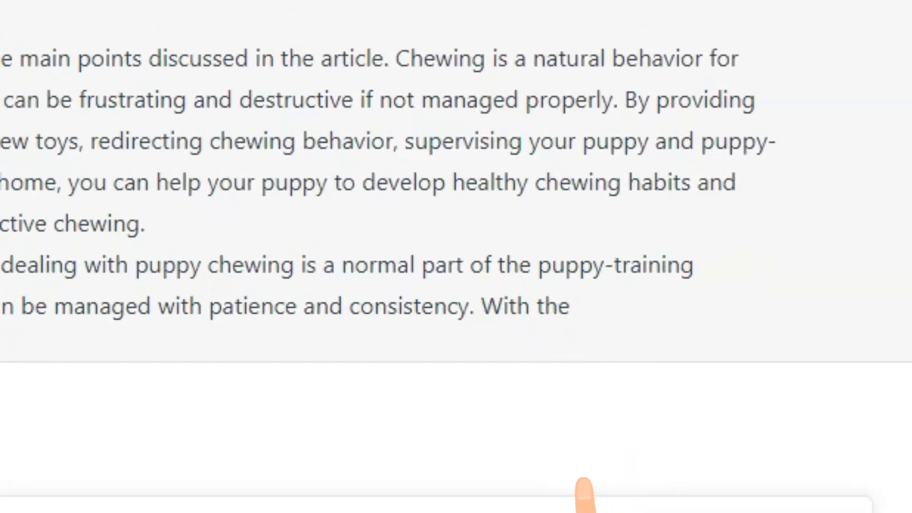
Highlight where the reply stopped and send 'continue' to resume it
double_click(506, 305)
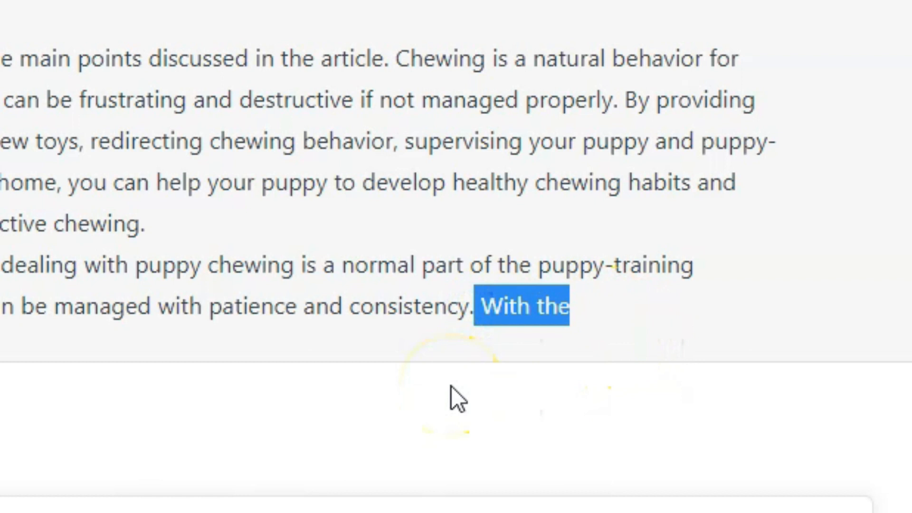
left_click(451, 306)
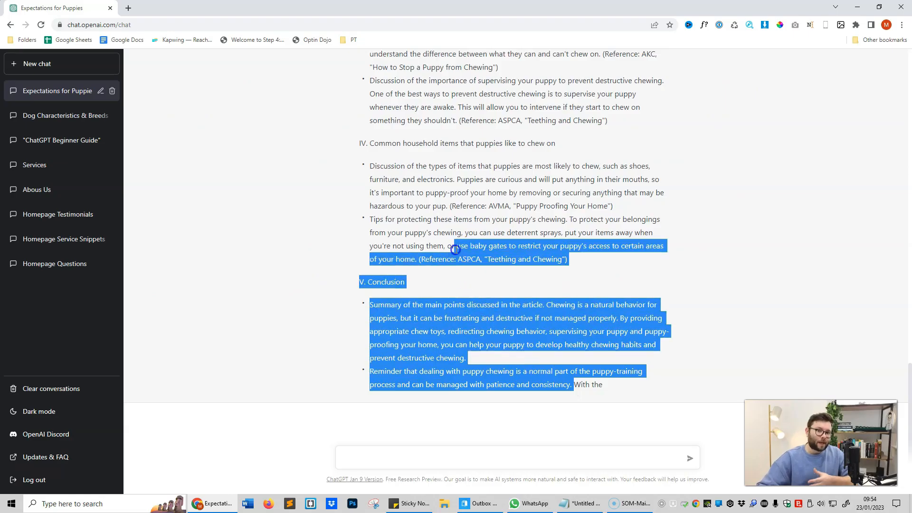
left_click(479, 458)
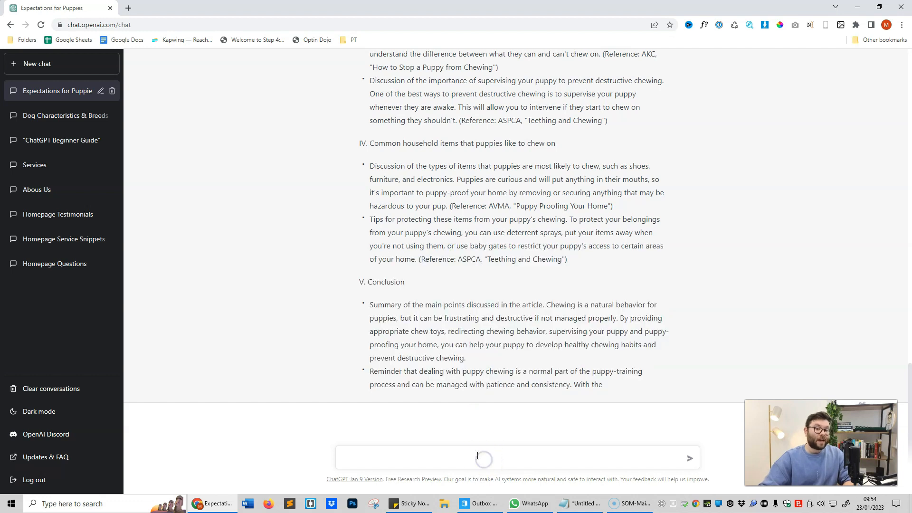
type("conti")
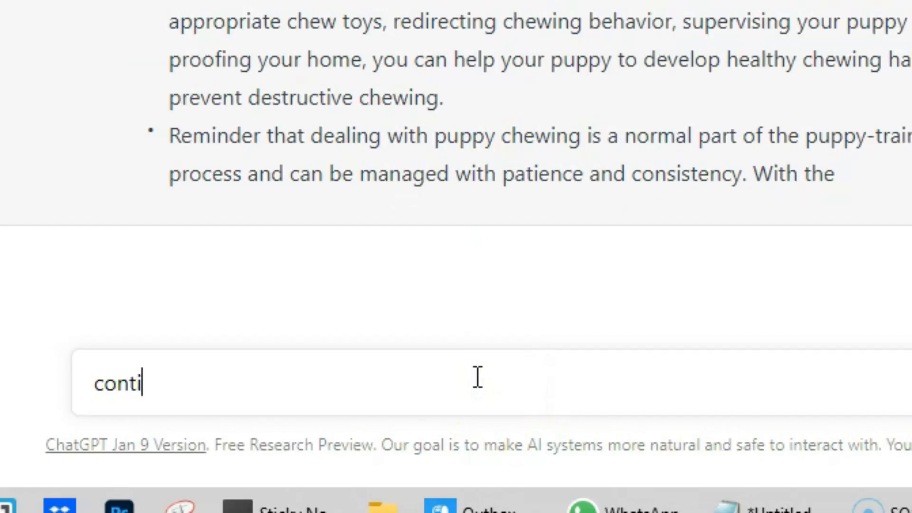
key("Return")
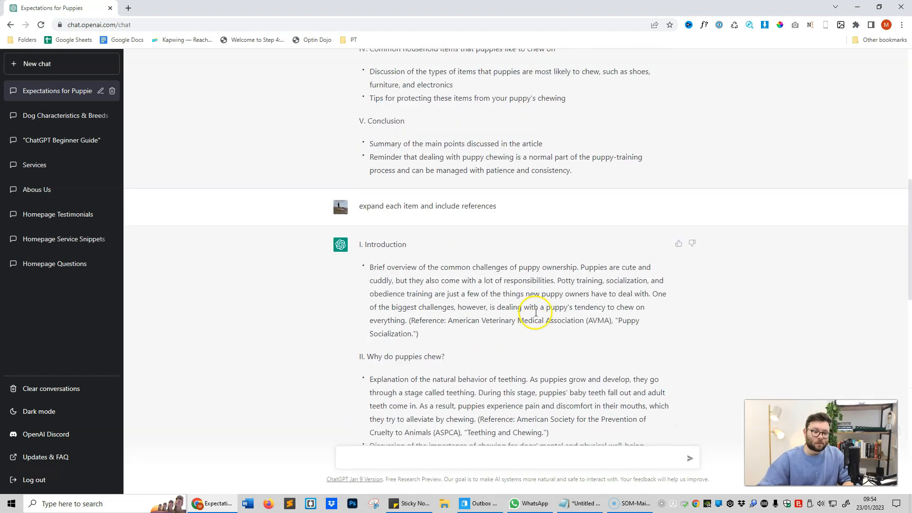
scroll("down", 3)
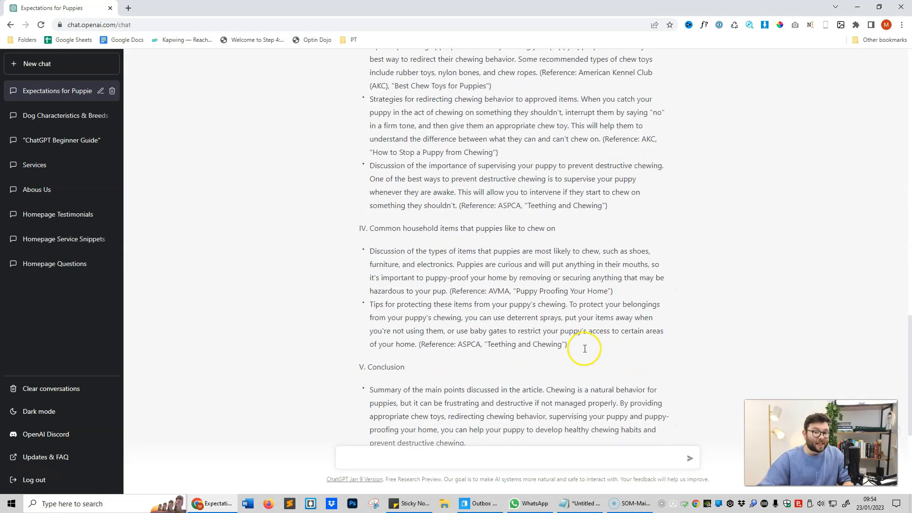
scroll("down", 3)
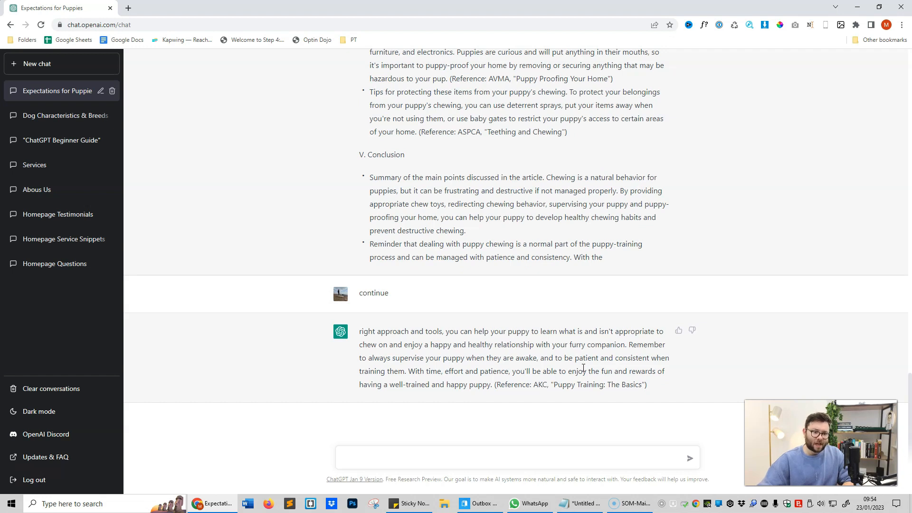
scroll("up", 3)
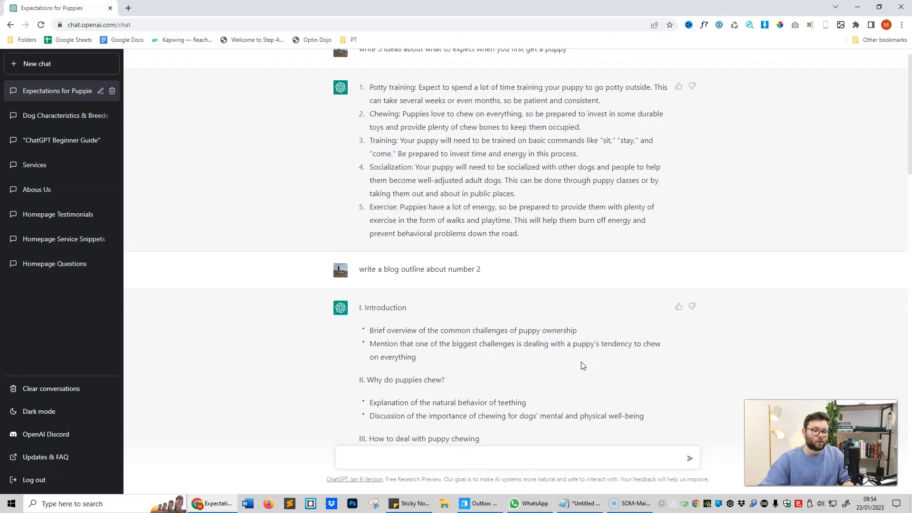
scroll("up", 3)
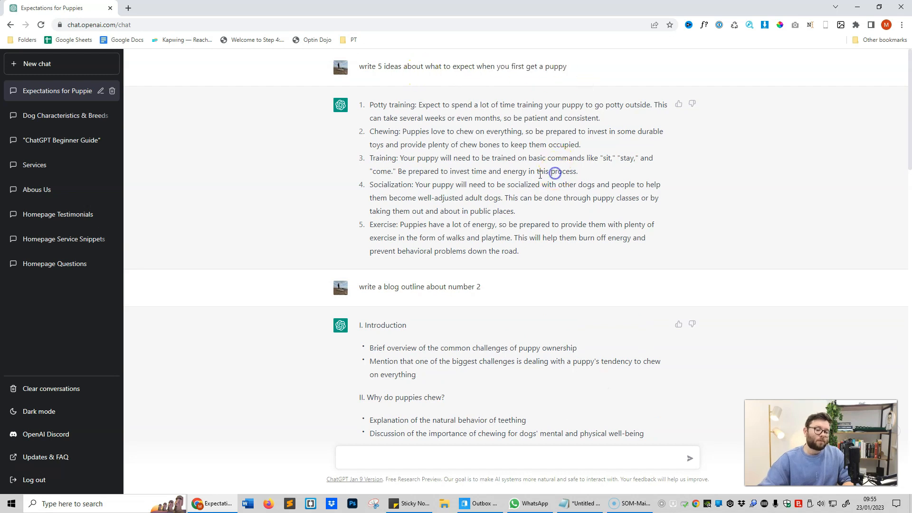
mouse_move(207, 206)
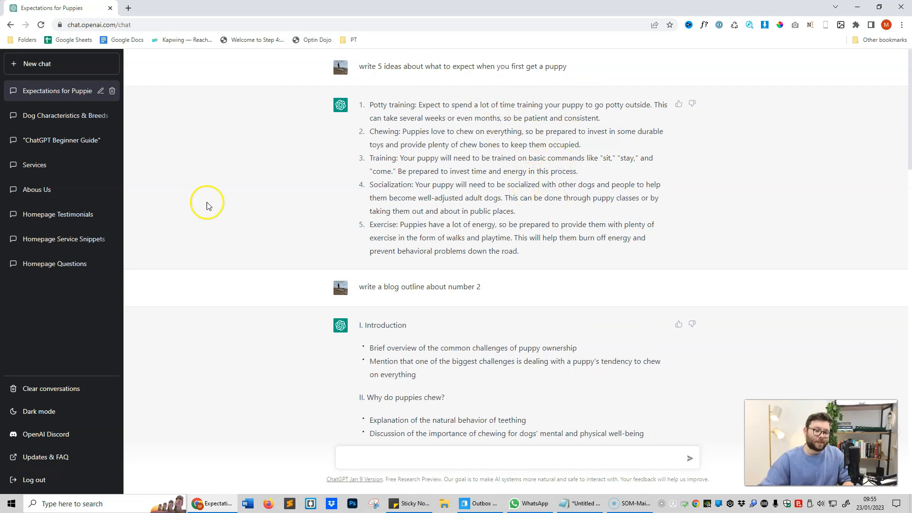
scroll("down", 3)
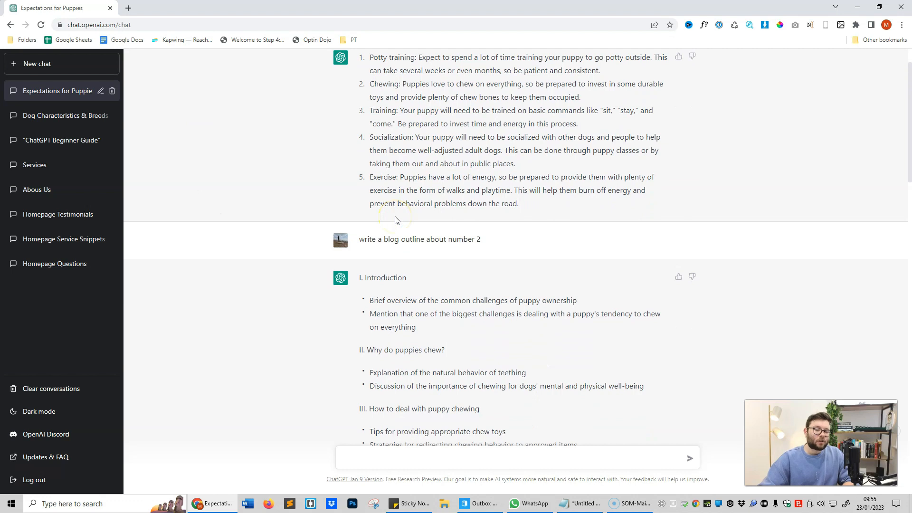
scroll("up", 3)
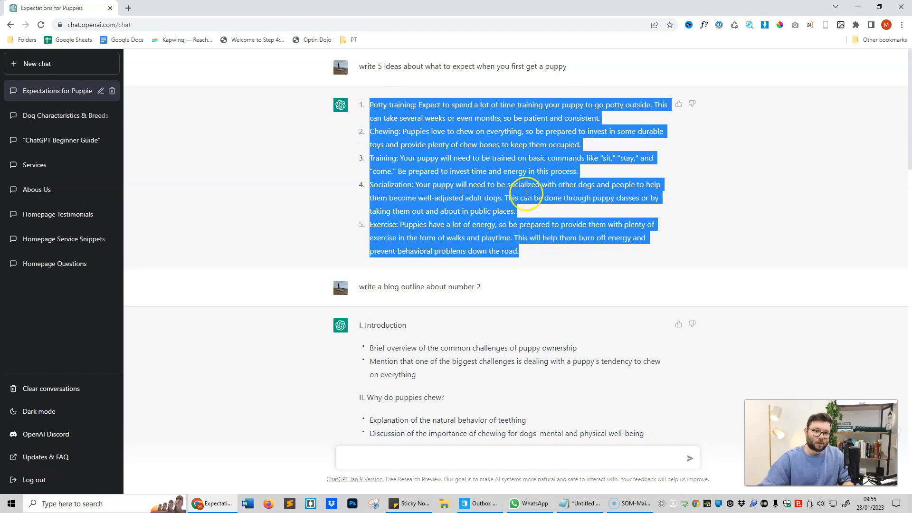
scroll("down", 3)
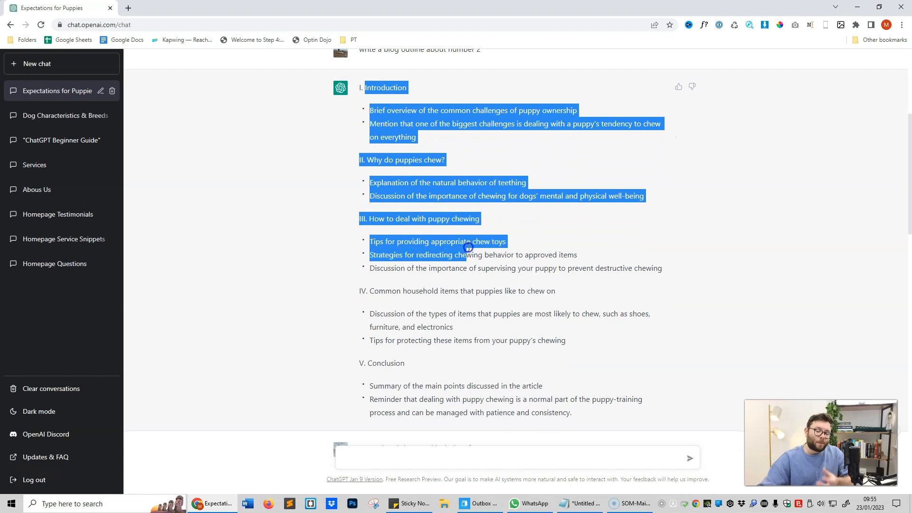
scroll("down", 3)
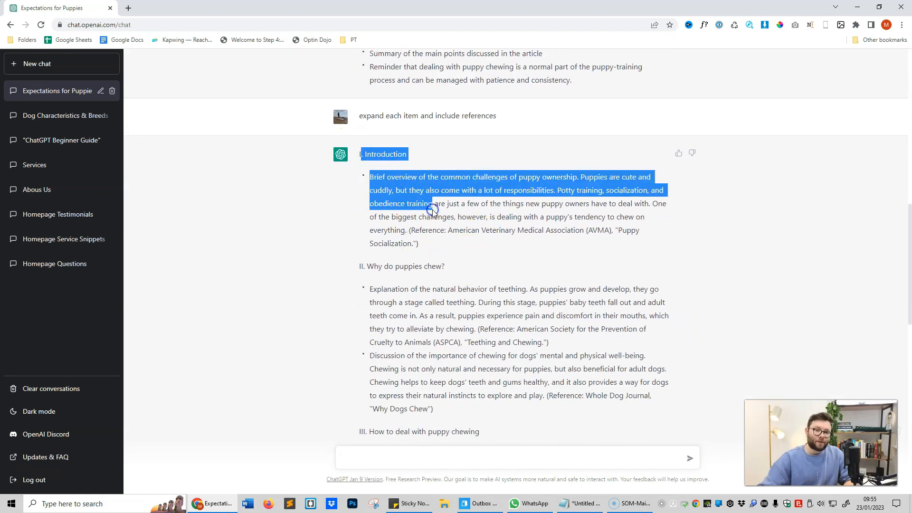
scroll("down", 3)
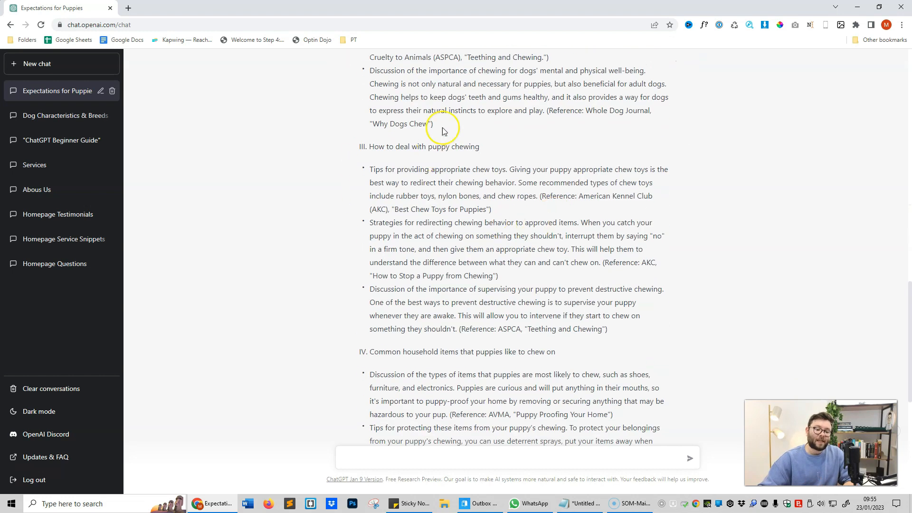
scroll("down", 3)
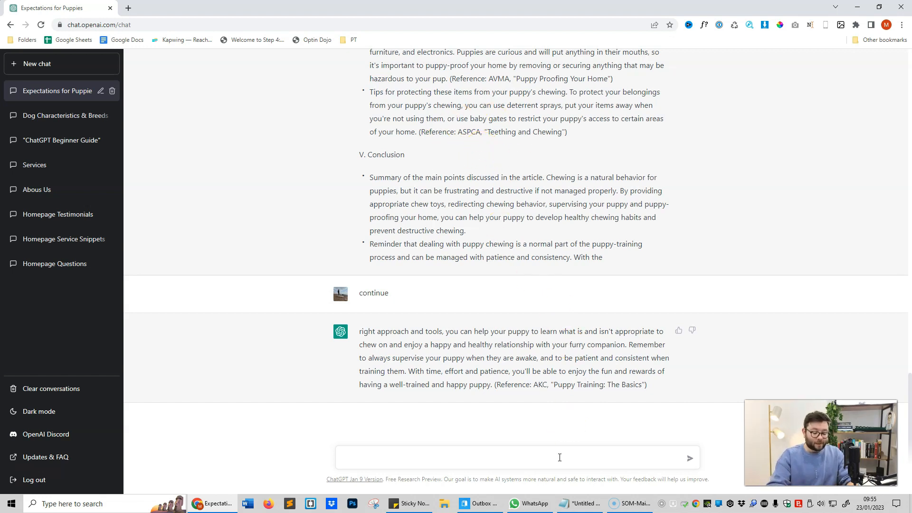
Send 'turn this into a blog with headings and subheadings' and follow the reply
type("turn this i")
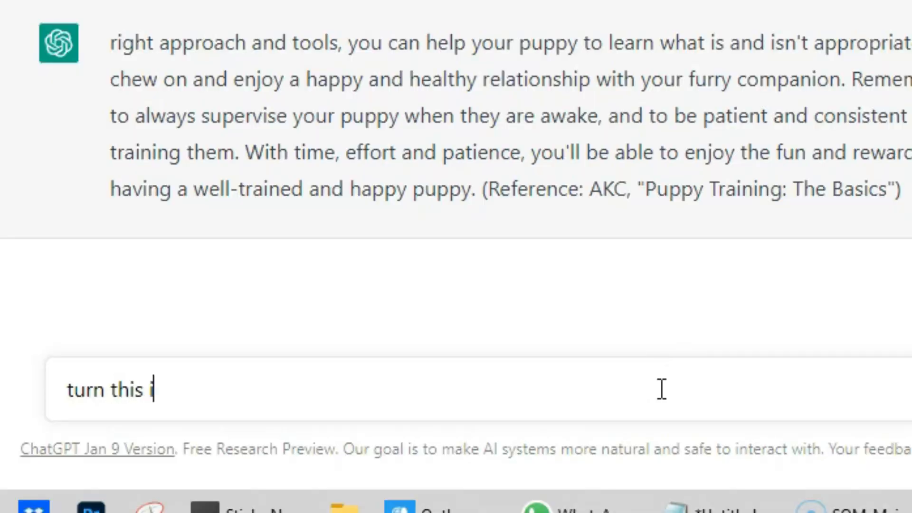
type("nto a blog")
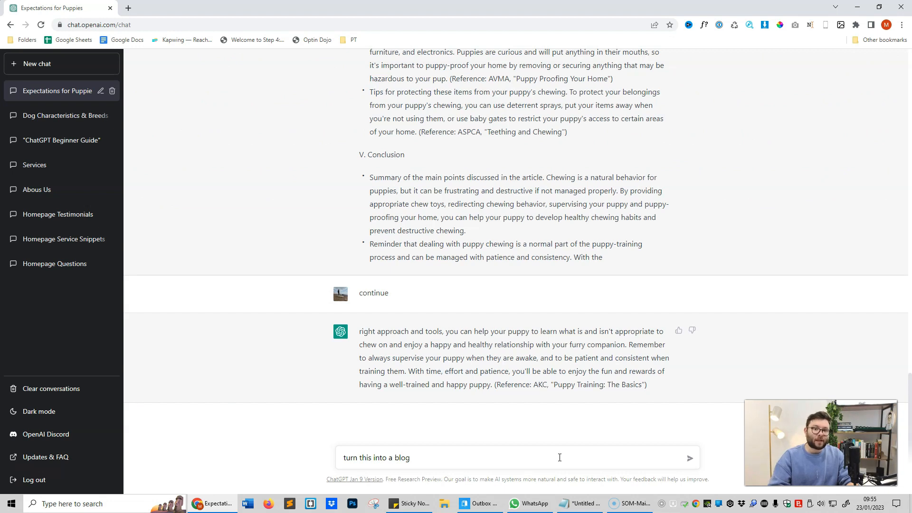
type("with")
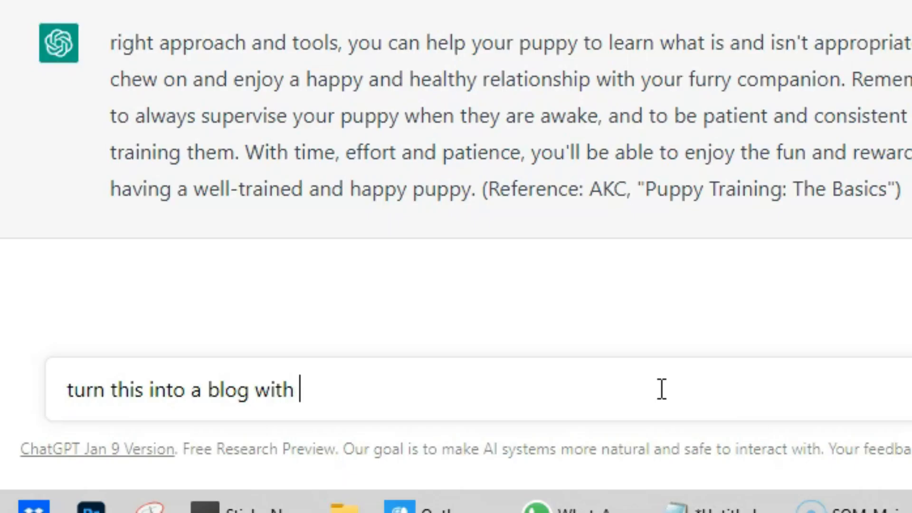
type("headings and")
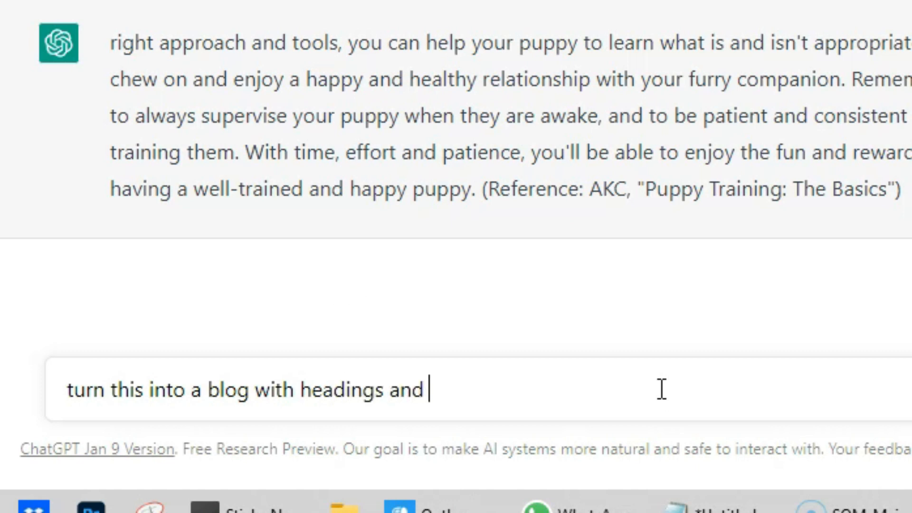
type("subheadings")
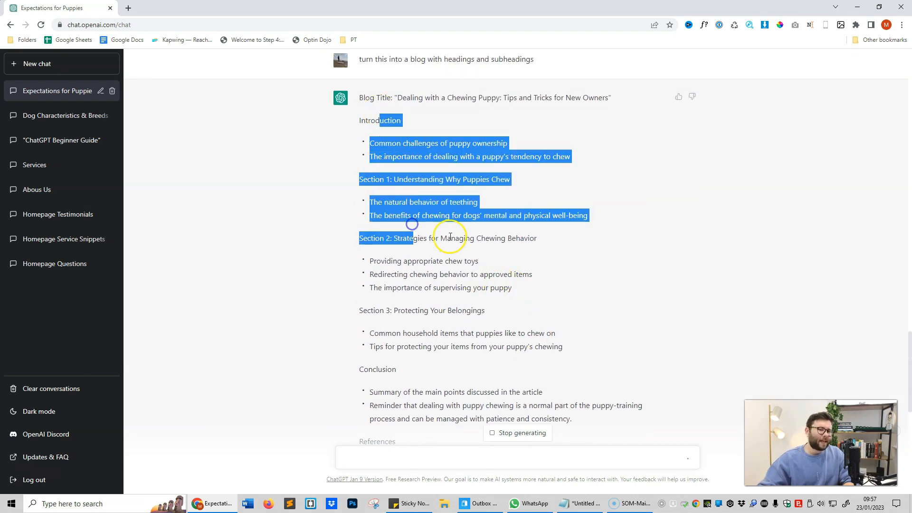
scroll("down", 3)
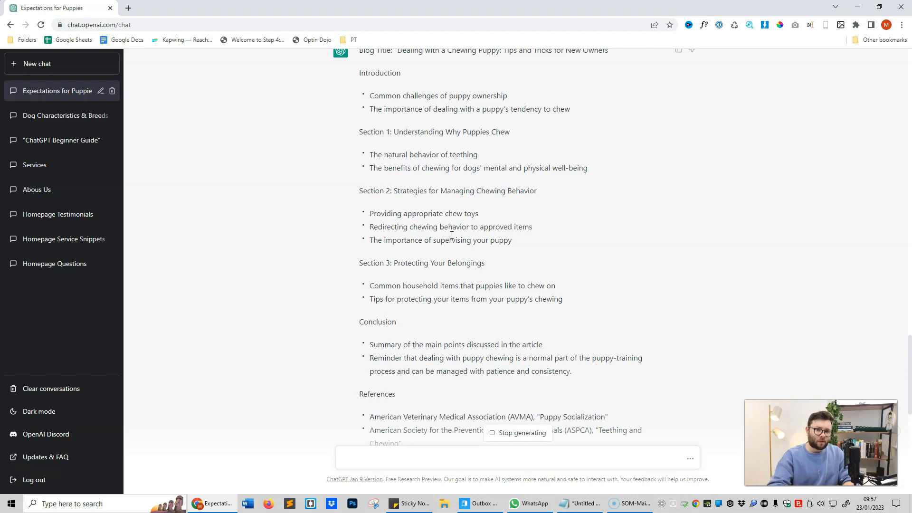
Revise the request to an 800-word blog with headings and scroll the result
scroll("down", 3)
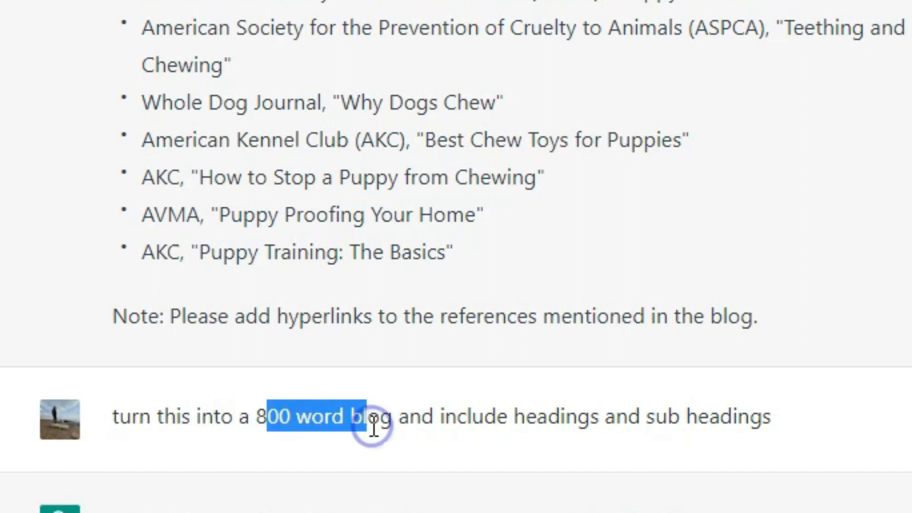
double_click(559, 417)
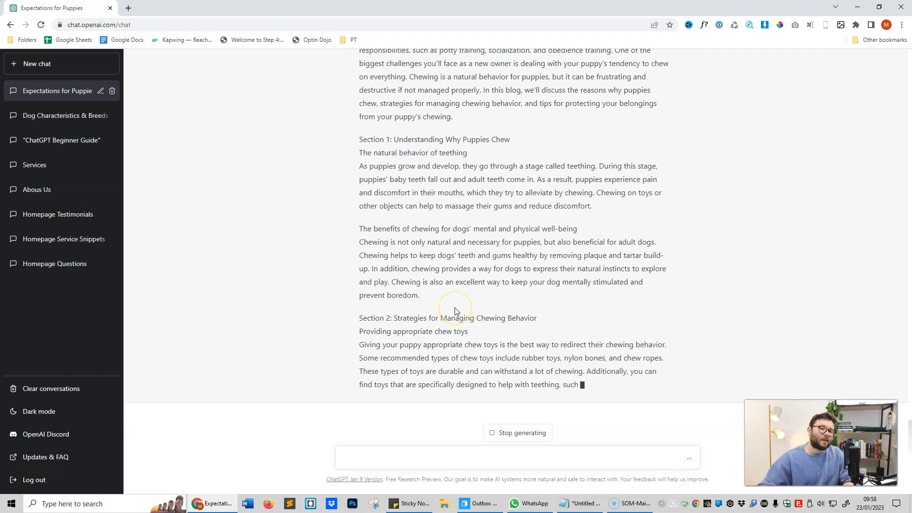
scroll("down", 3)
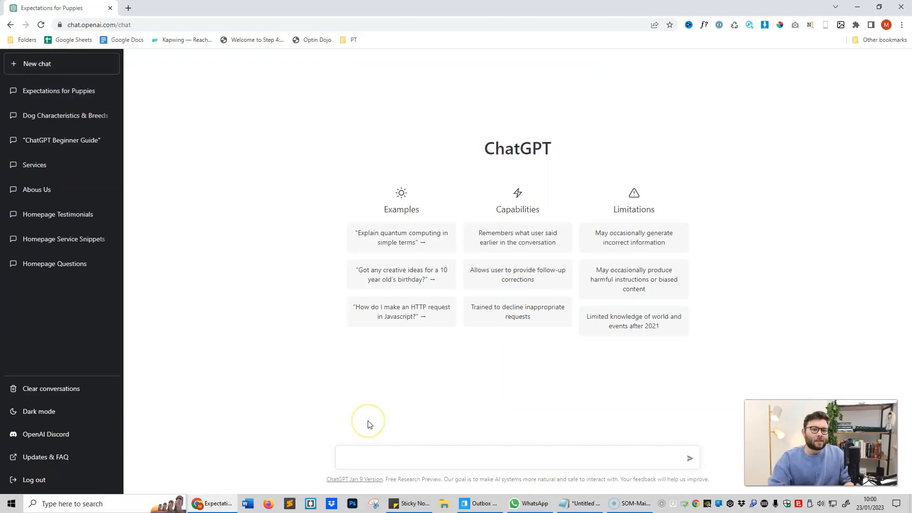
mouse_move(368, 424)
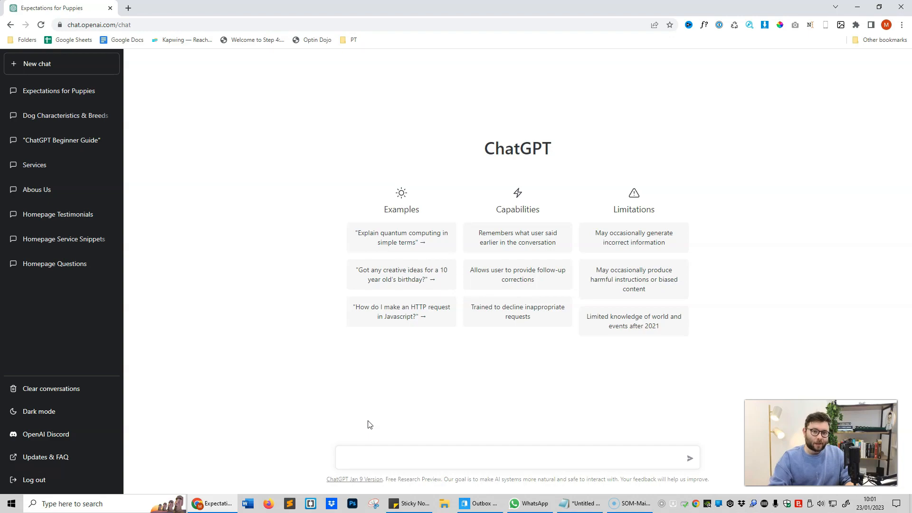
Ask for a list of the 5 best books on how to make money online
type("list 5")
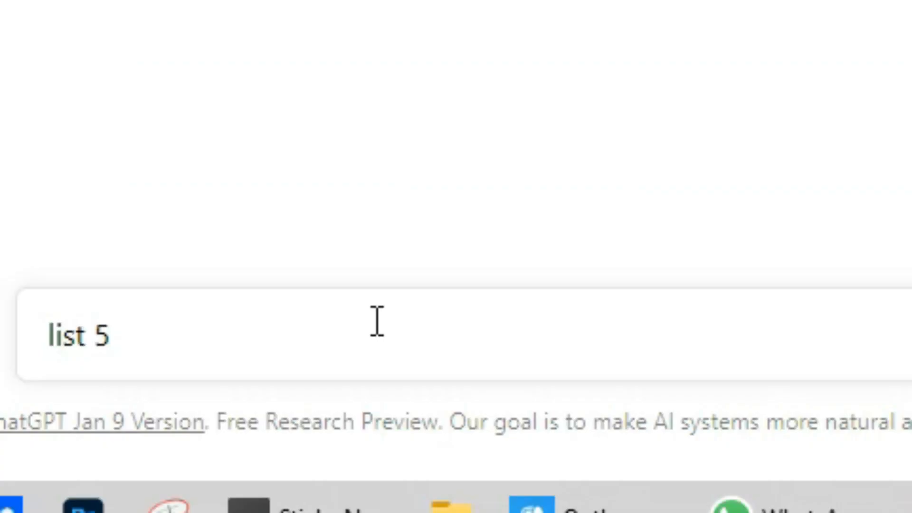
type("best books o")
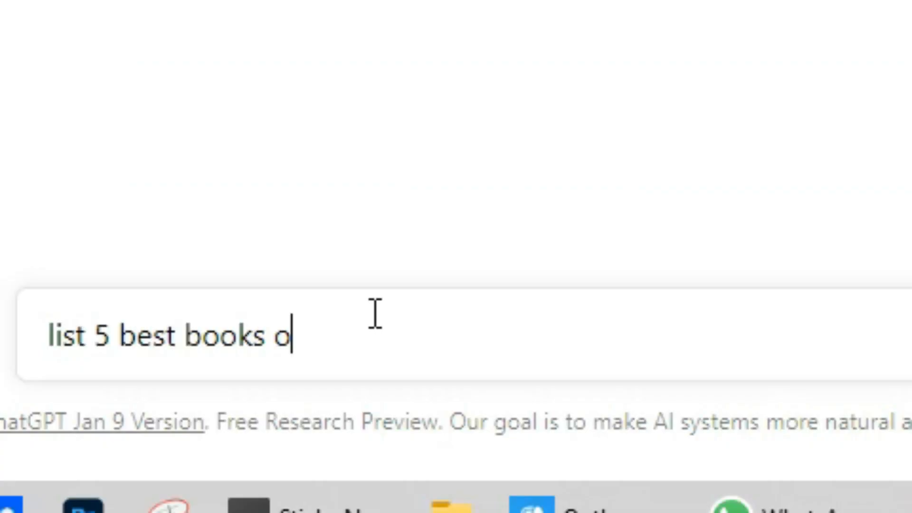
type("n how to make")
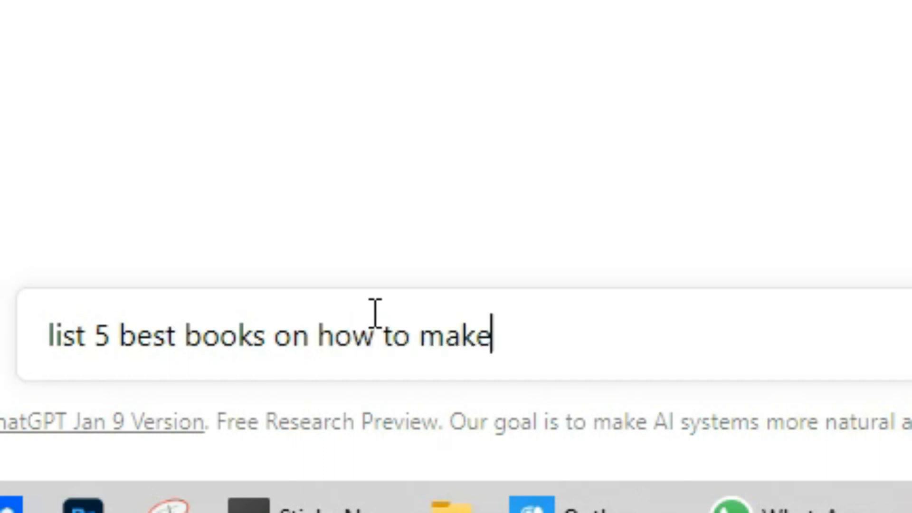
type("money onli")
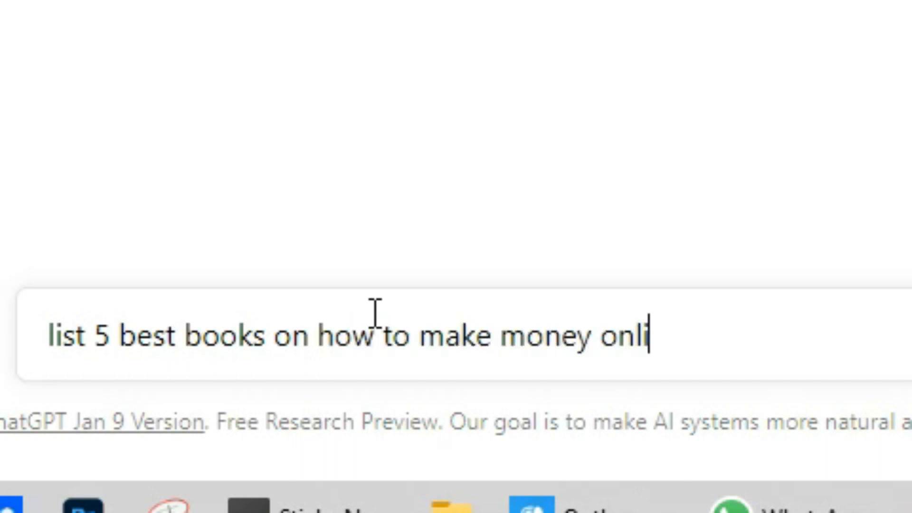
key("Return")
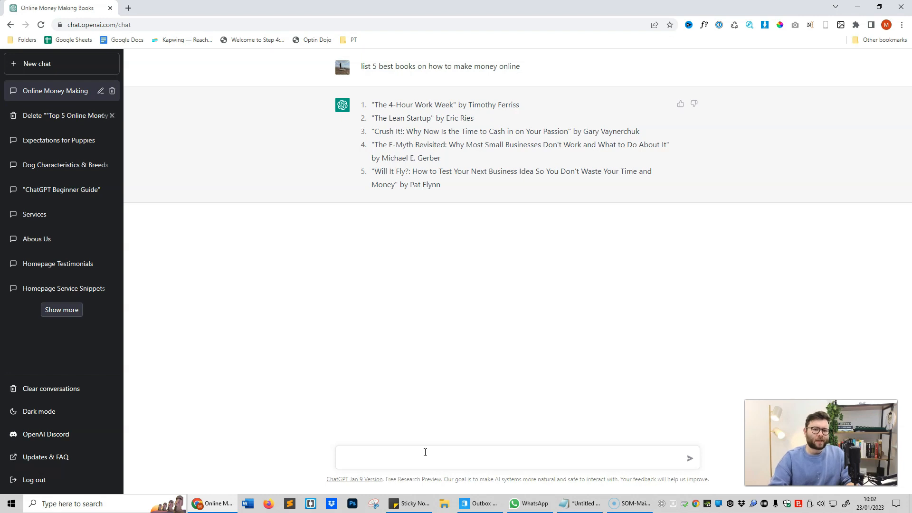
left_click(424, 458)
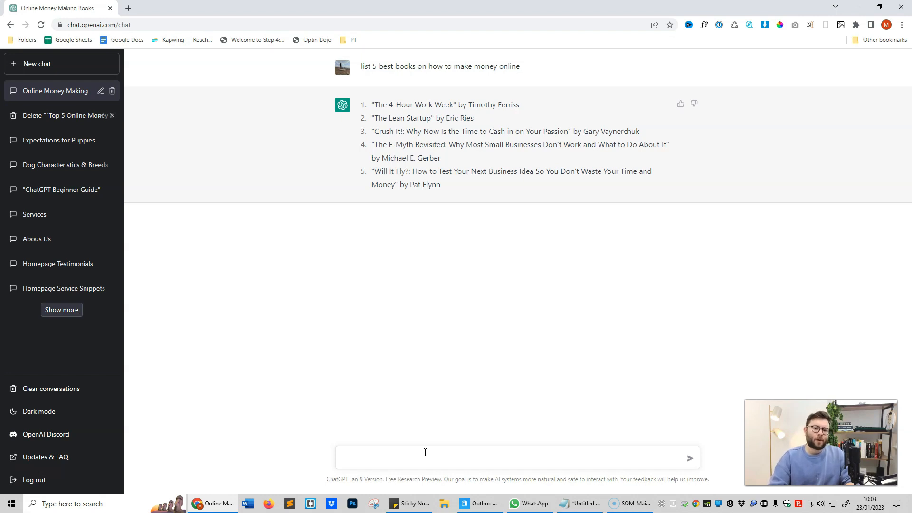
left_click(425, 458)
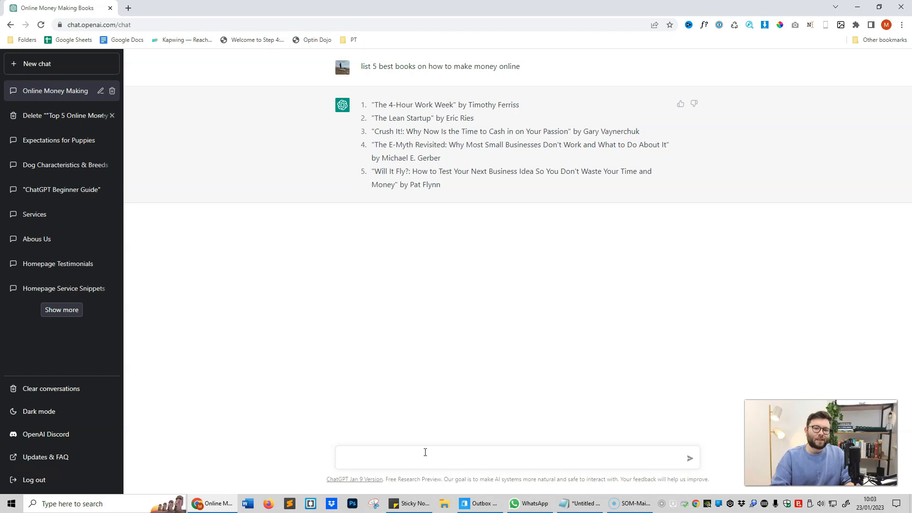
left_click(424, 458)
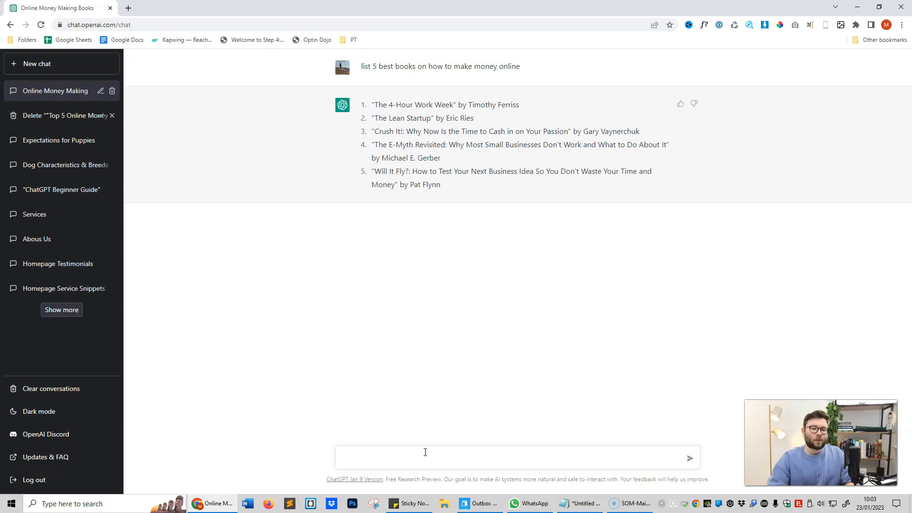
left_click(425, 458)
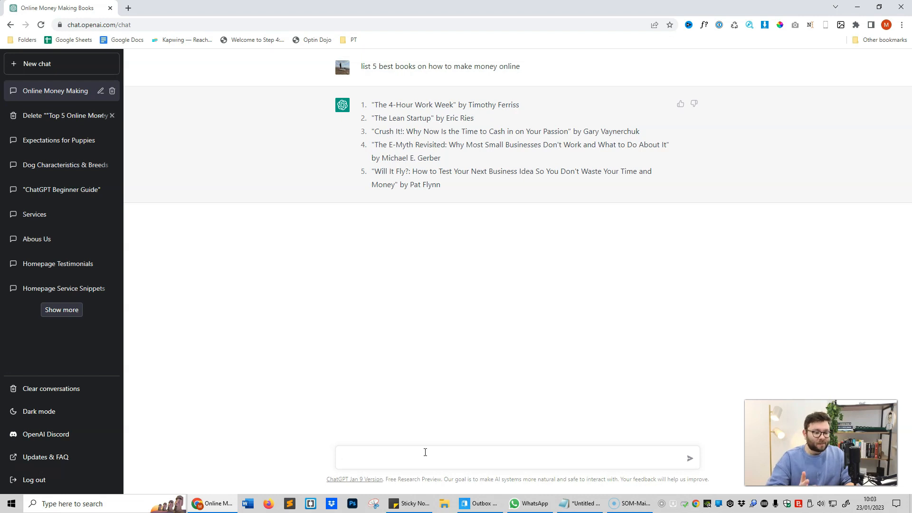
type("write the key")
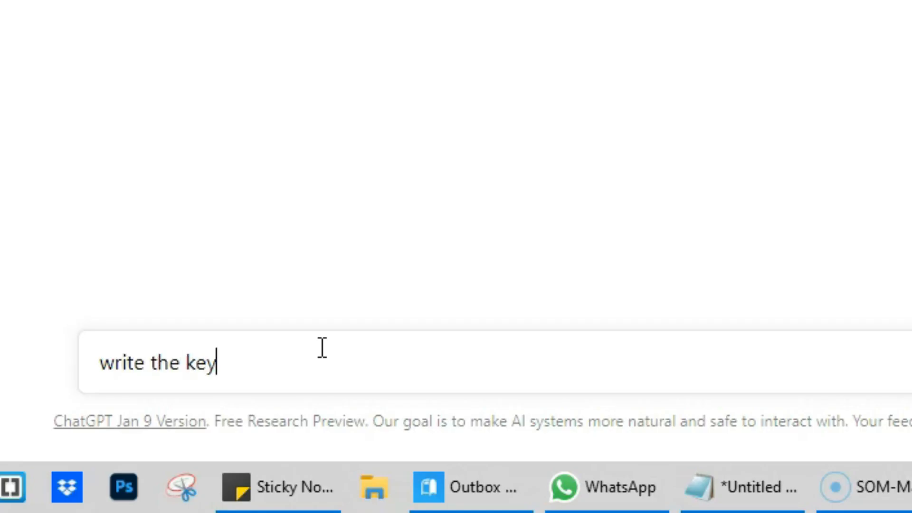
Request the keynotes of book number 1, The 4-Hour Work Week
type("notes abo")
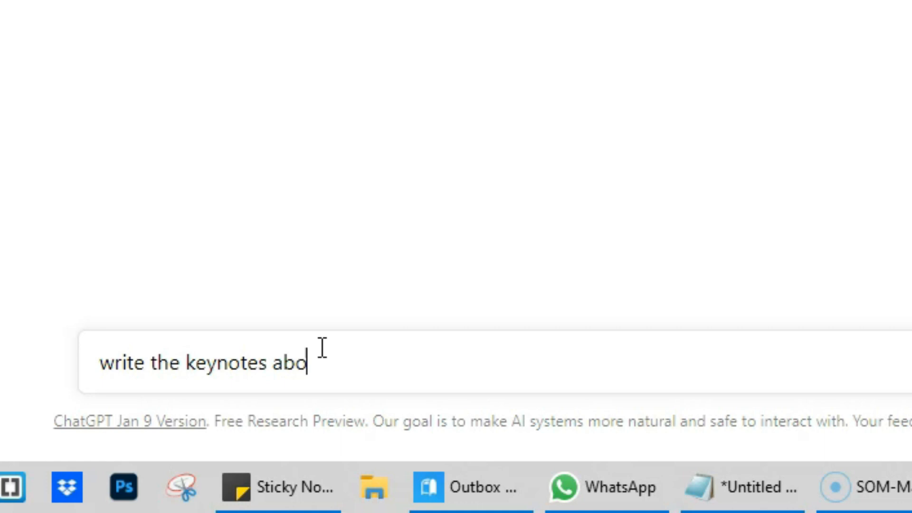
type("ut number 1")
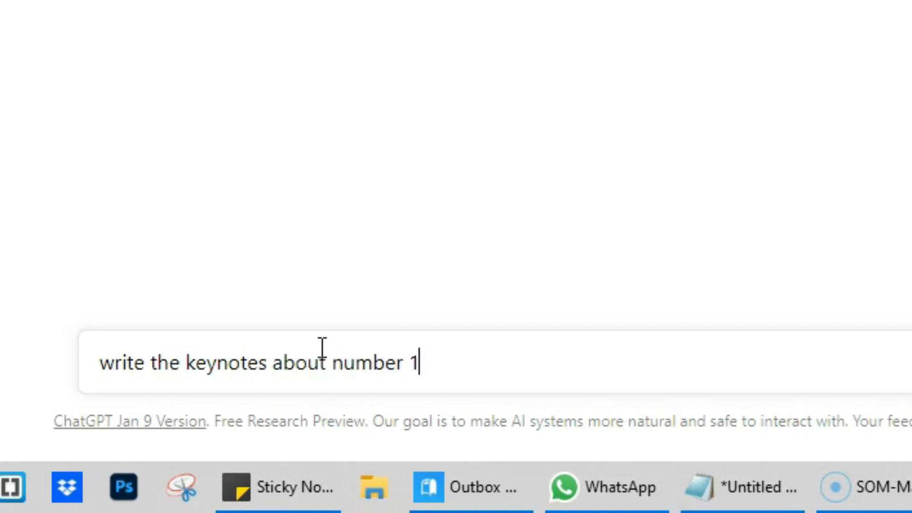
key("Return")
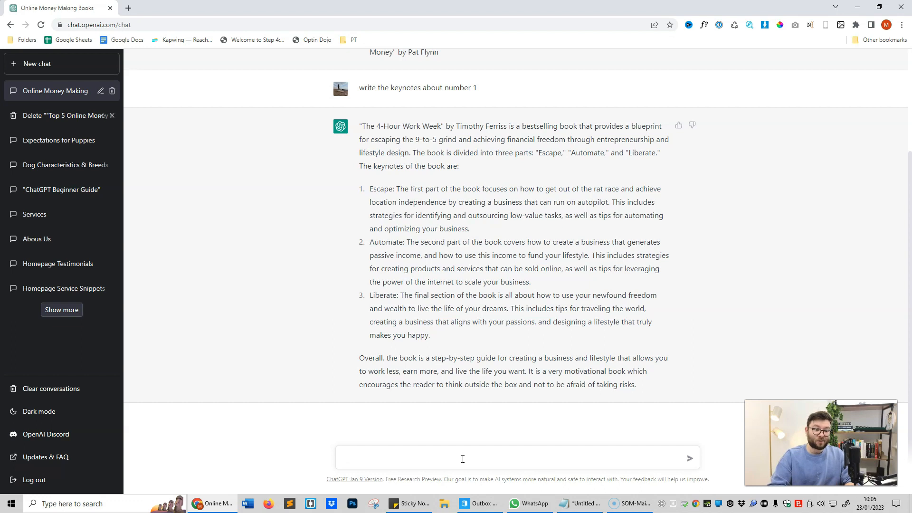
Ask for daily tasks, based on the book's keynotes, to implement its ideas
type("usi")
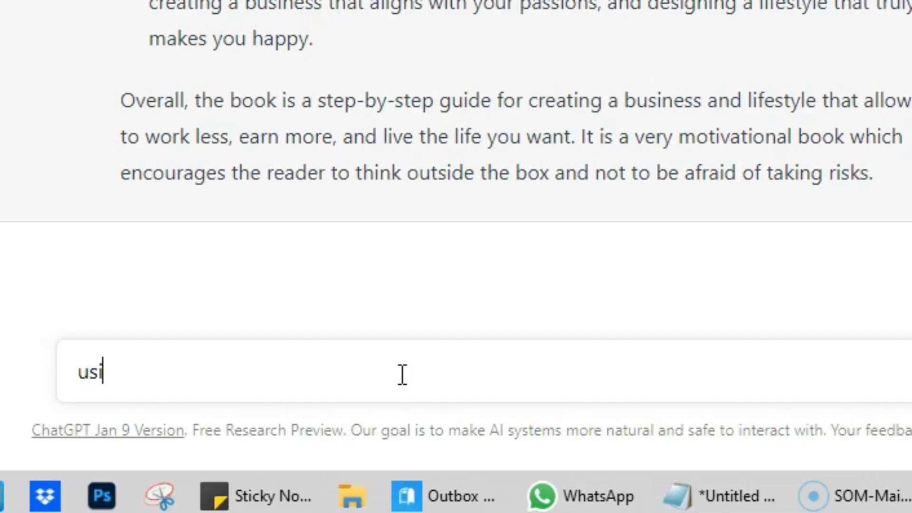
type("ng the keynotes")
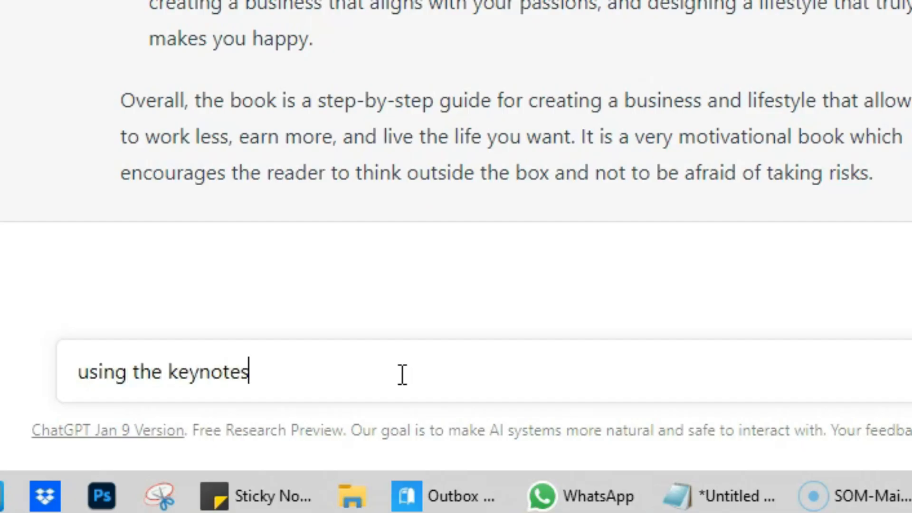
type("from this book, write a set o")
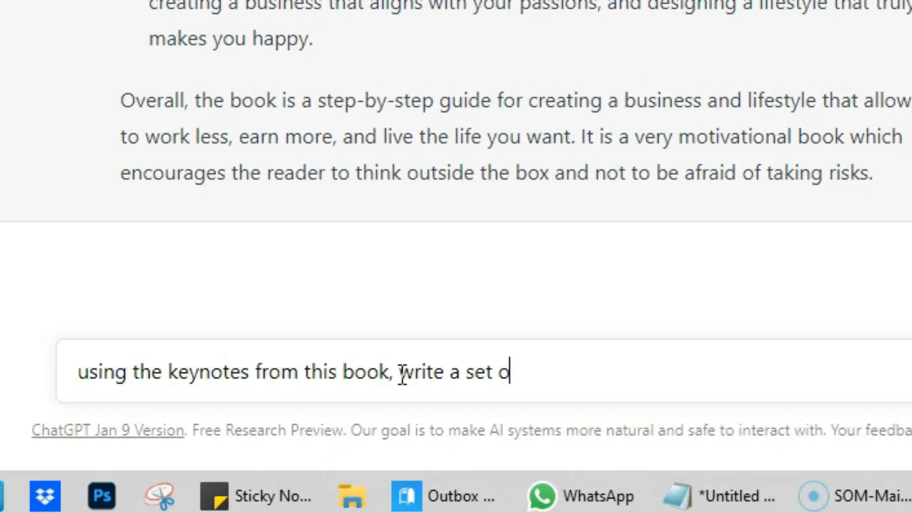
type("f daily task")
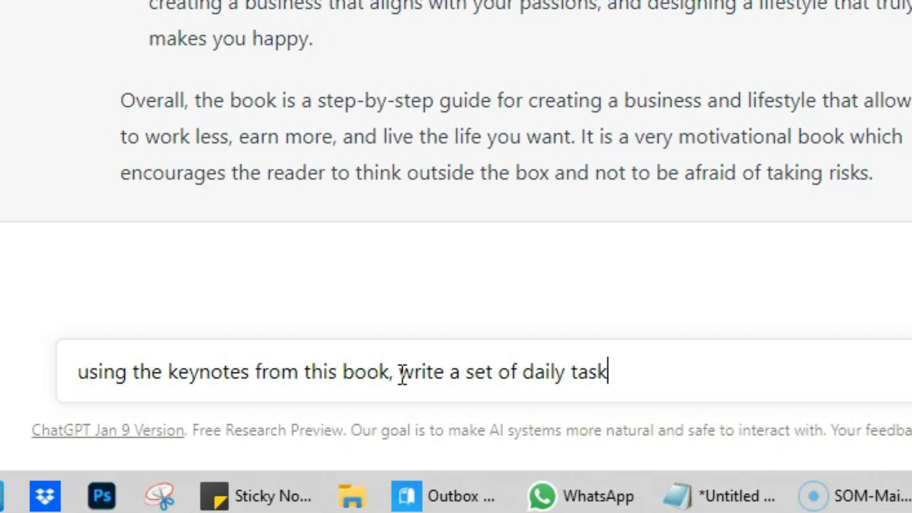
type("s for me t")
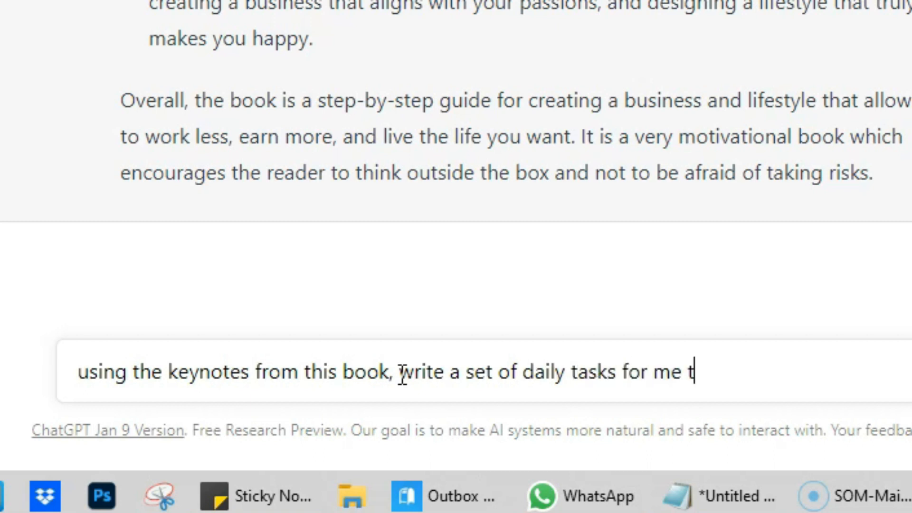
type("o complete which will help")
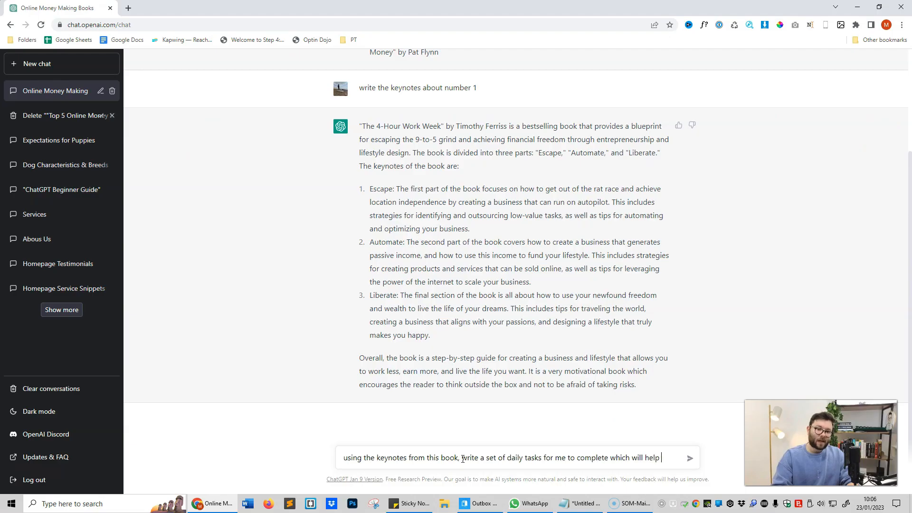
type("implement")
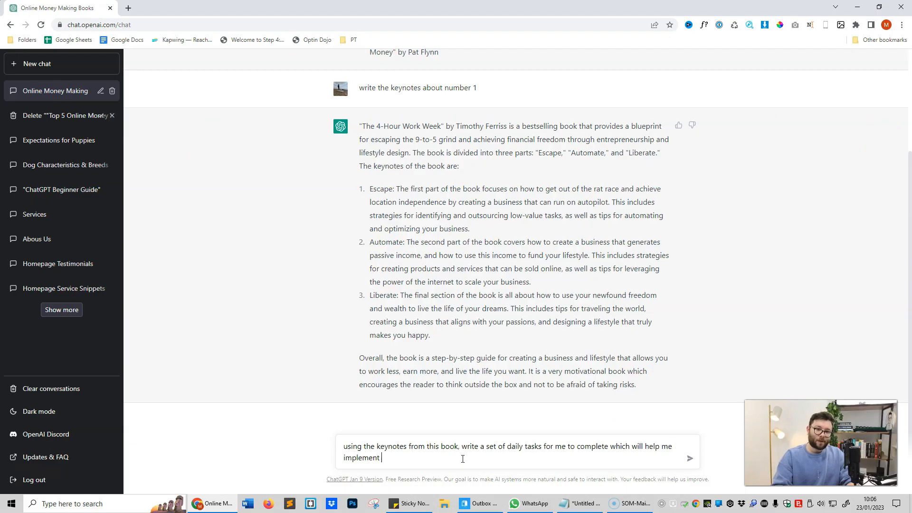
type("the idea")
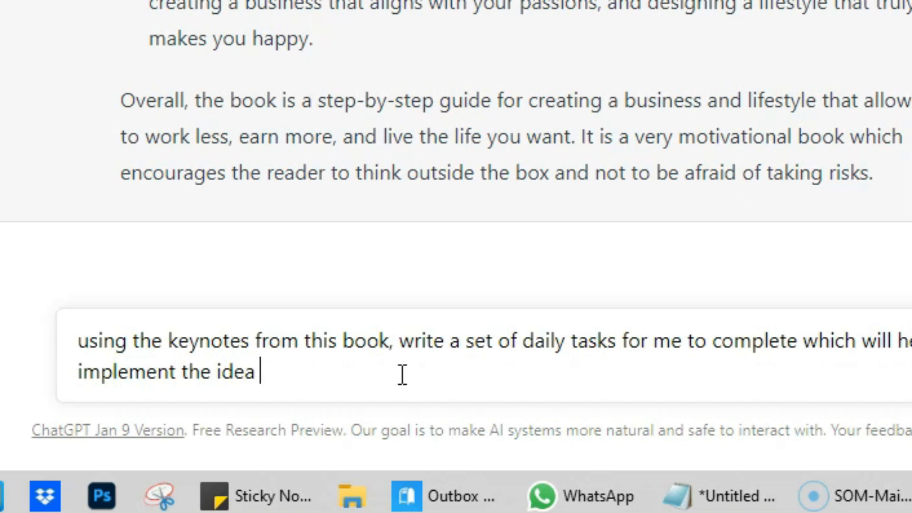
type("of the book")
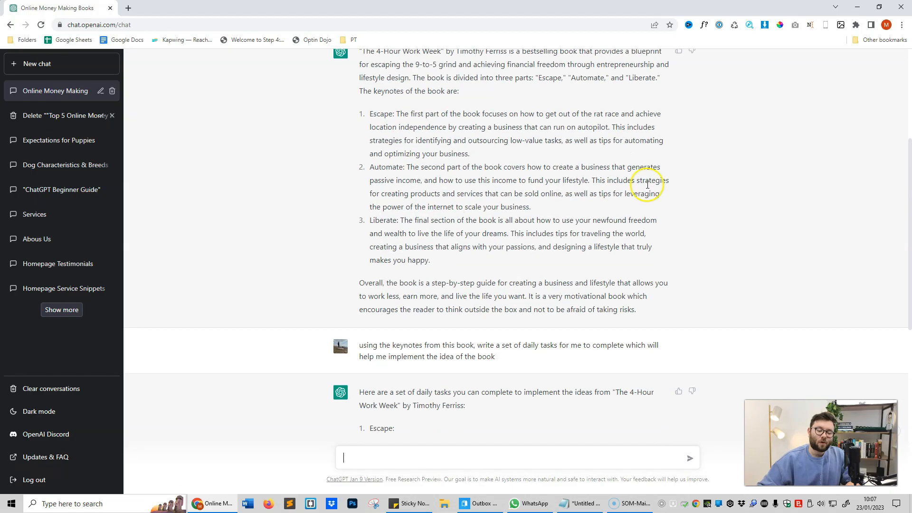
Scroll through the daily tasks reply grouped under Escape, Automate and Liberate as it completes
scroll("down", 3)
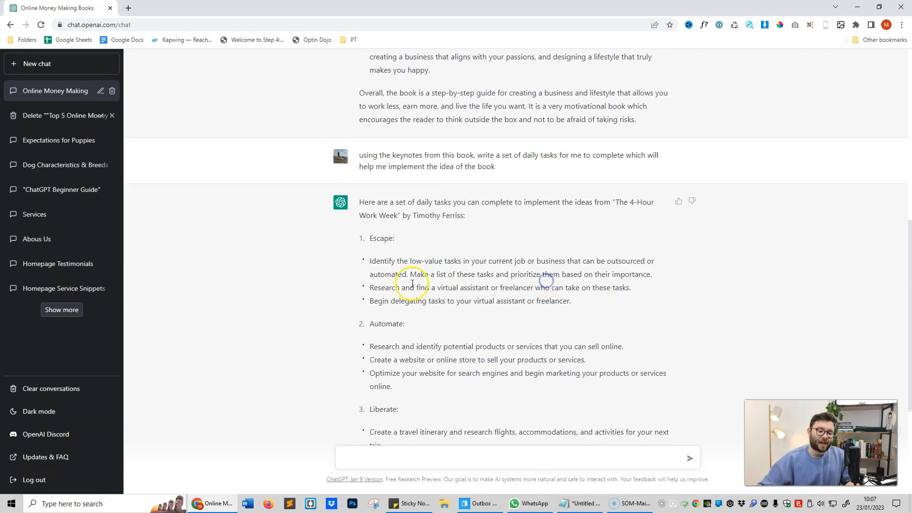
scroll("down", 3)
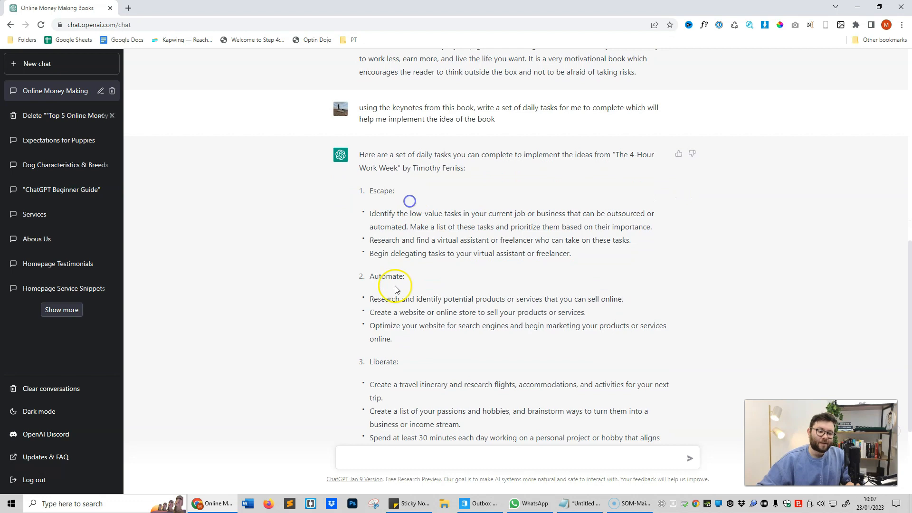
scroll("down", 3)
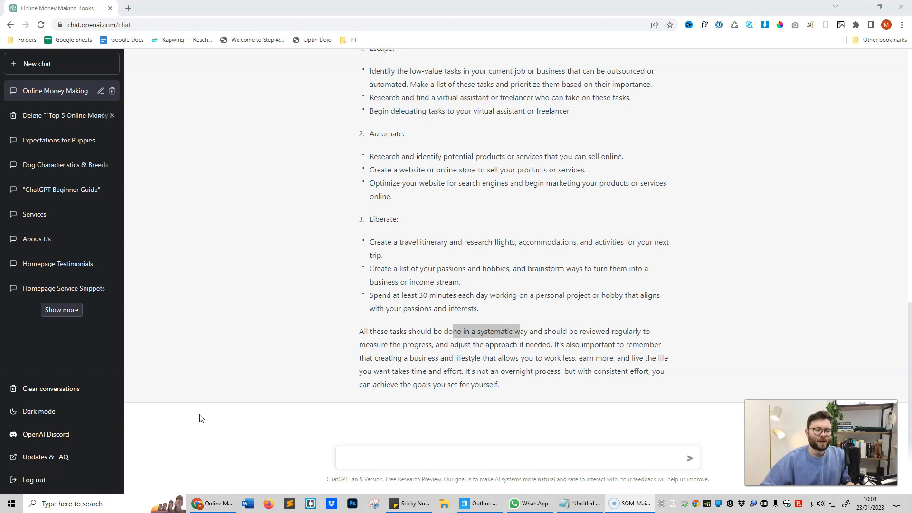
mouse_move(225, 410)
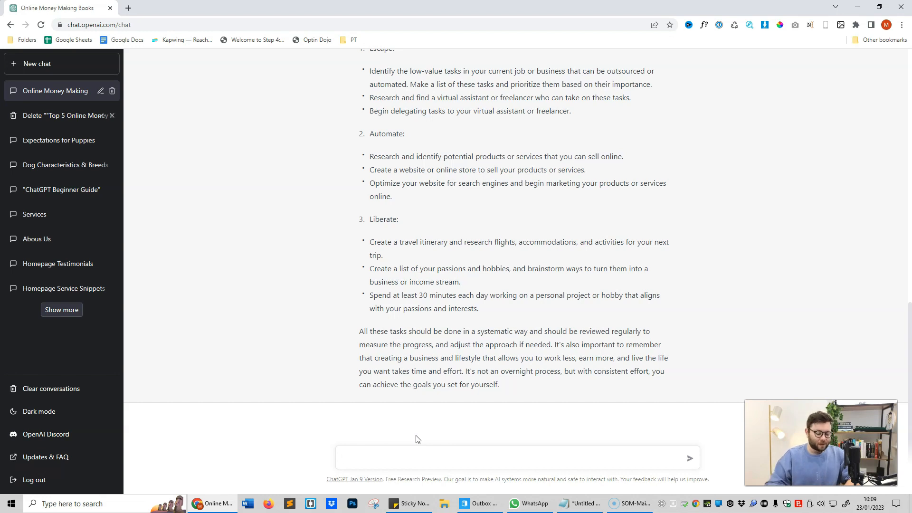
Draft a table prompt with title, description, pricing and where-to-buy headers, bulleted 100-word descriptions
type("write a tab")
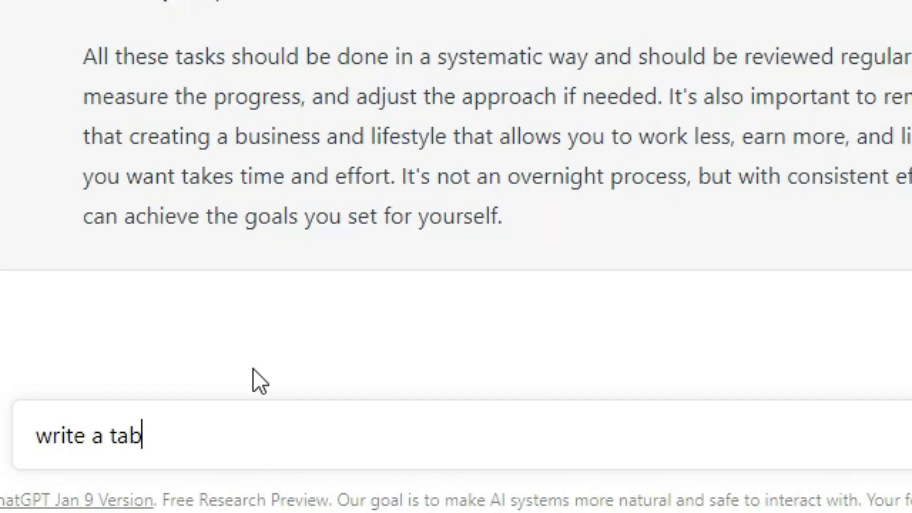
type("le with the fo")
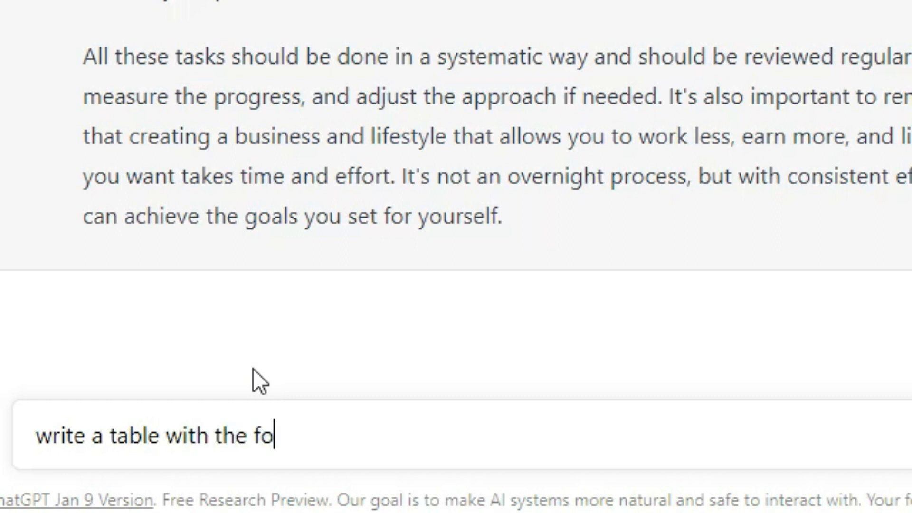
type("llowing headers")
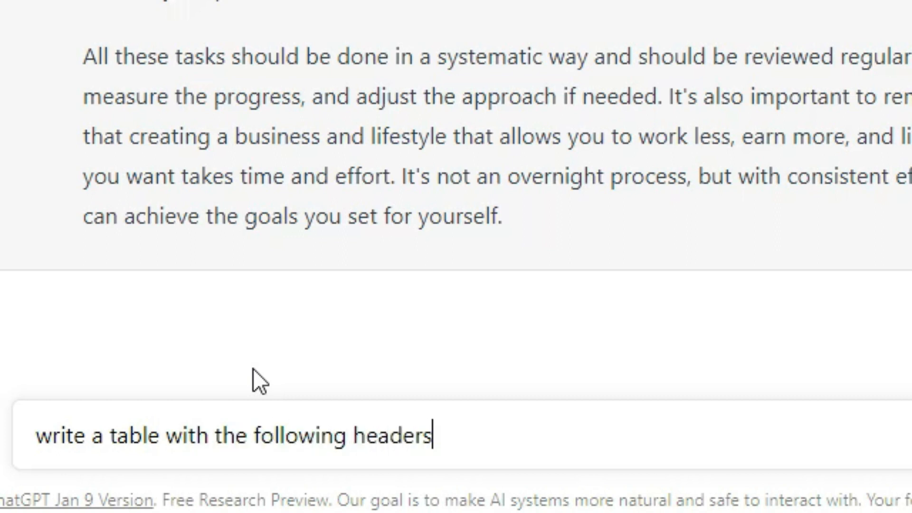
type(", book title, book description, and b")
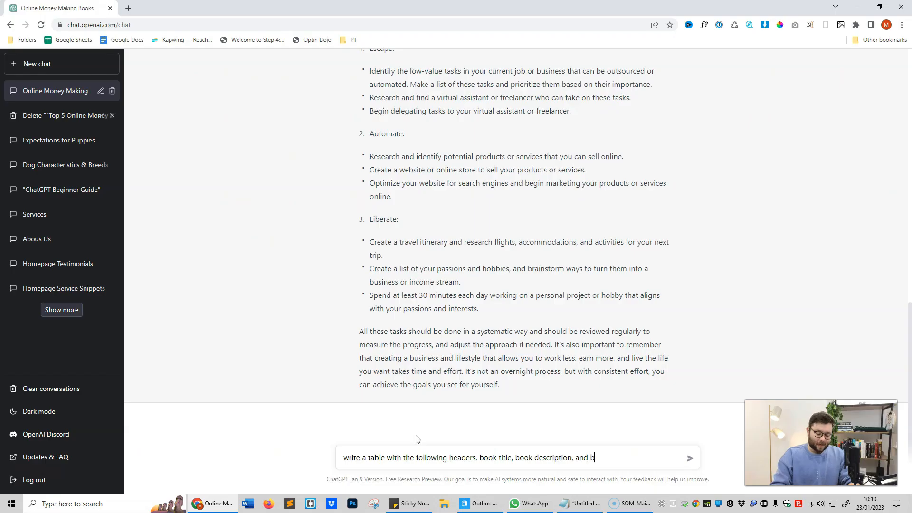
type("ook pricing")
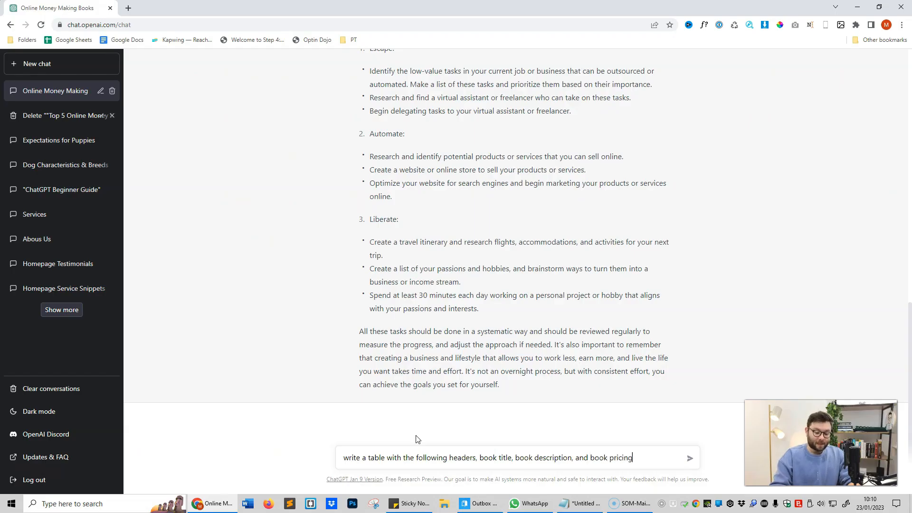
type(". The book")
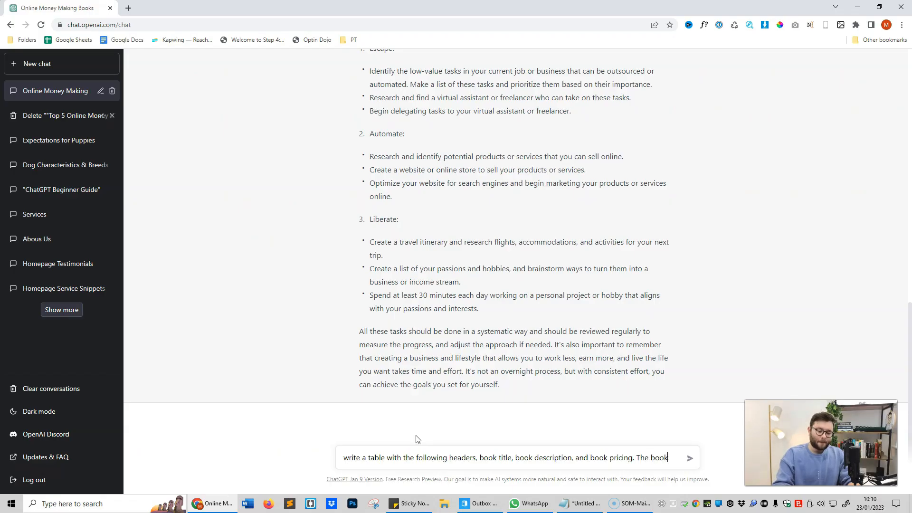
type("description shoul")
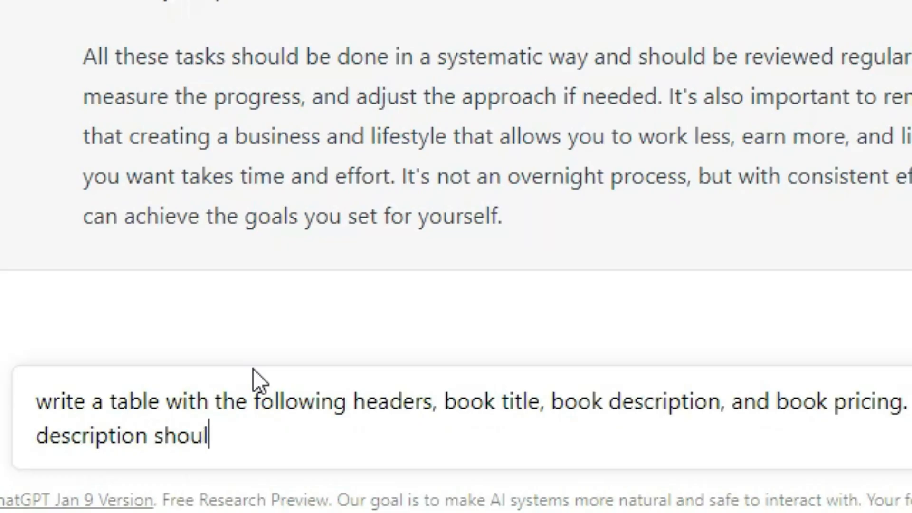
type("d be bullet pointed and n")
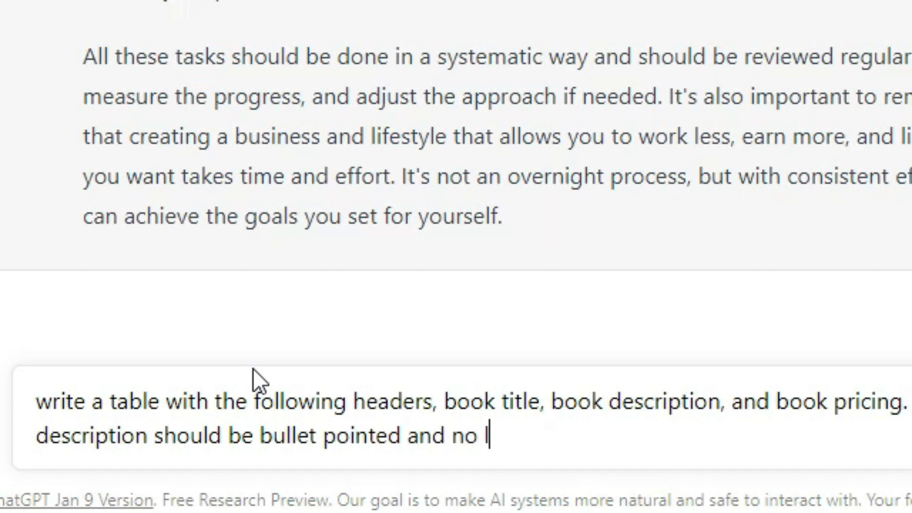
type("onger than")
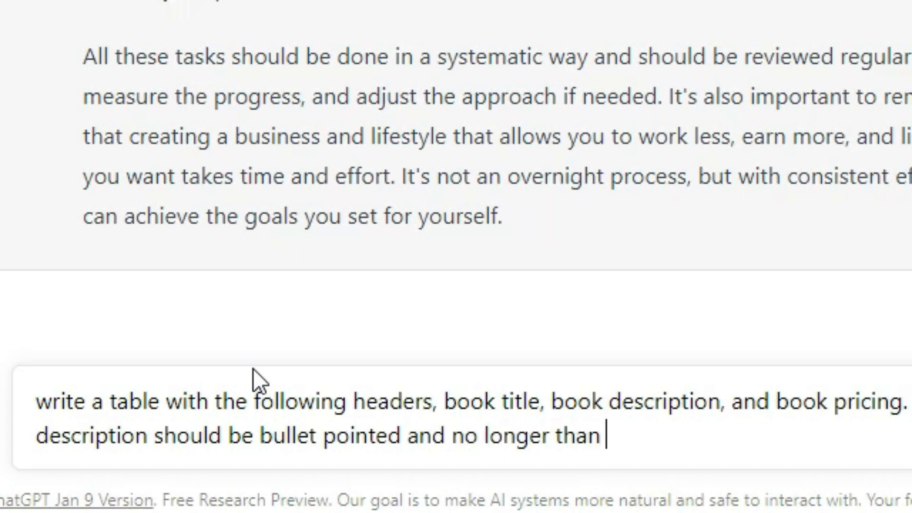
type("100 words.")
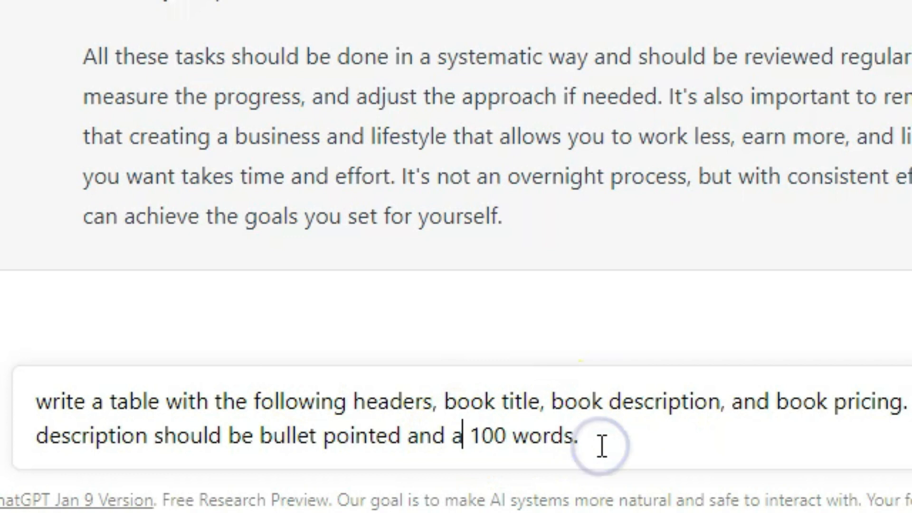
type("maximum of")
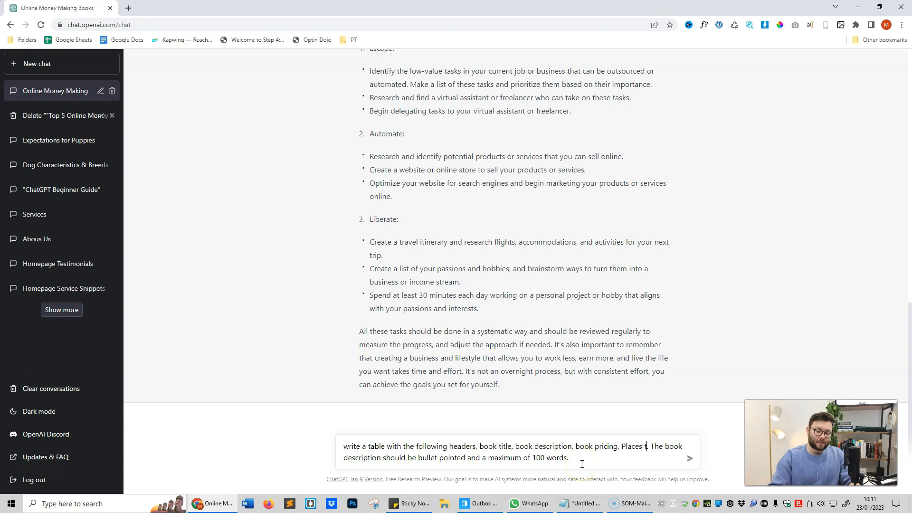
type("o buy this book.")
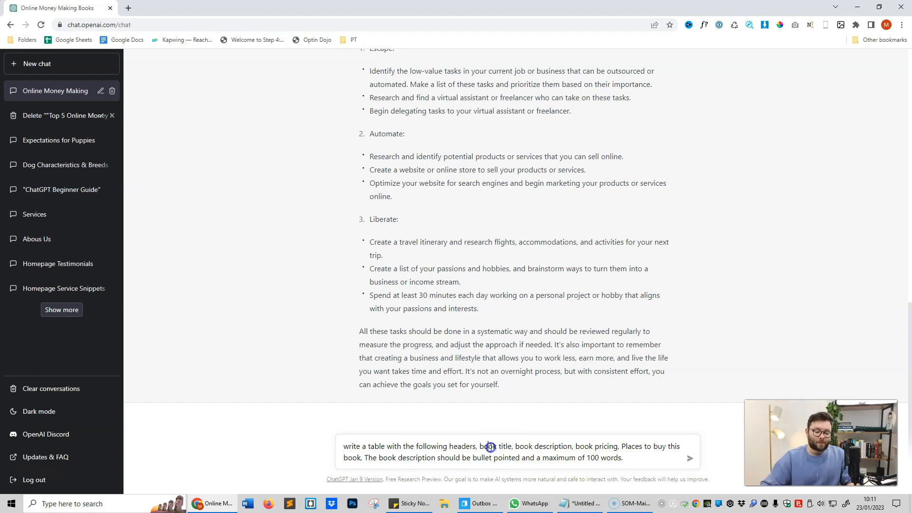
Revise the book title wording in the request and send it
double_click(493, 446)
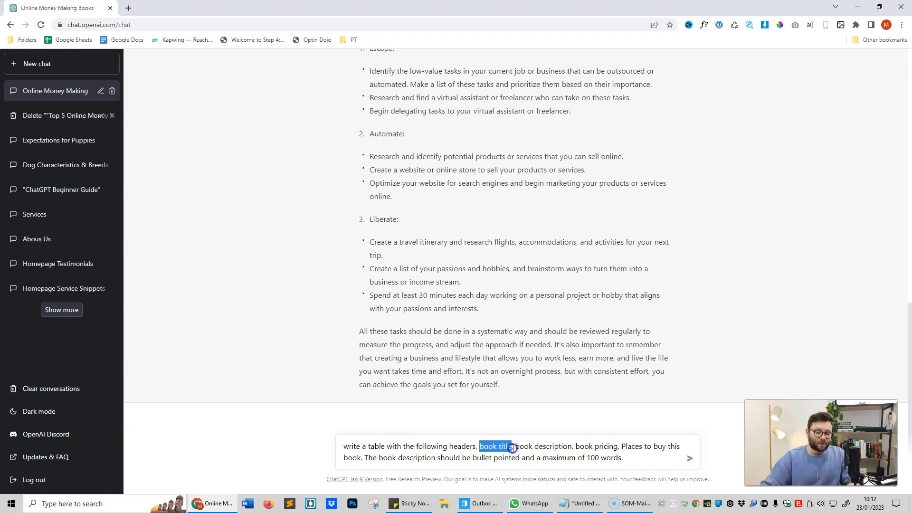
double_click(595, 446)
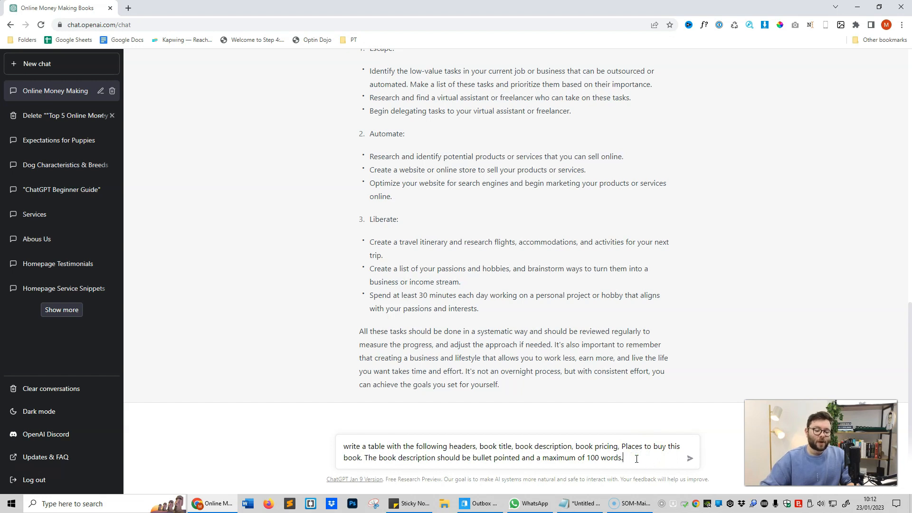
double_click(579, 458)
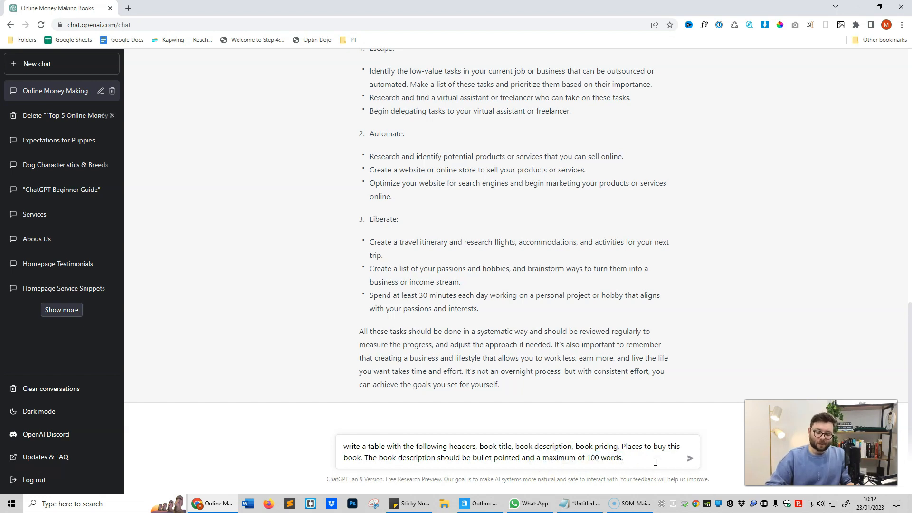
left_click(689, 458)
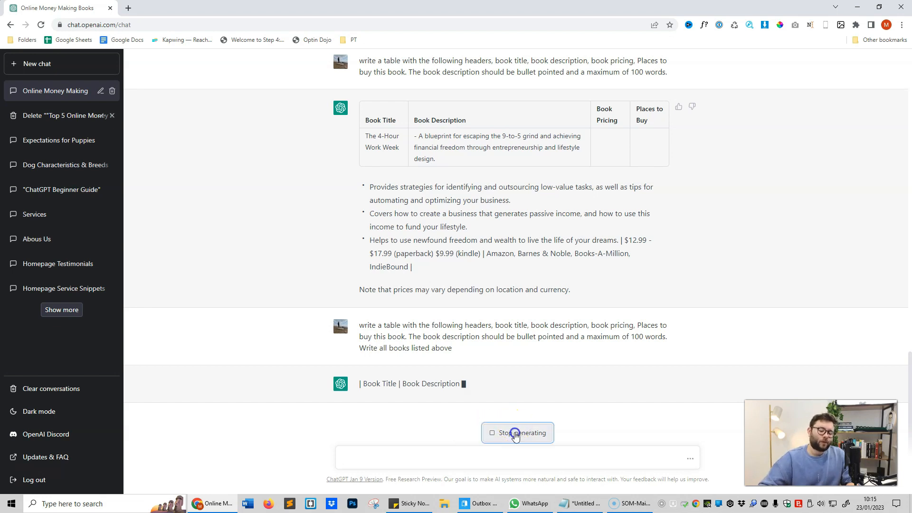
Stop the incomplete table reply from generating
left_click(36, 63)
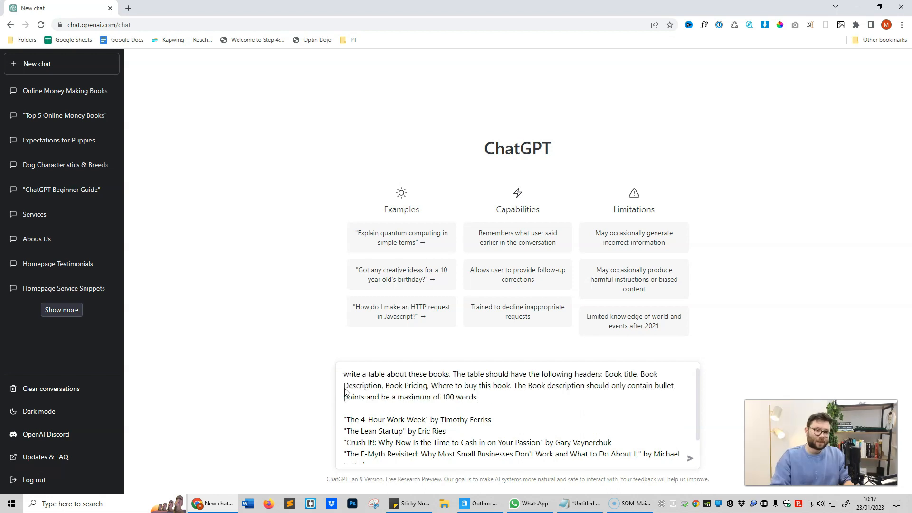
Send the five-book table request and scroll through the resulting comparison table
left_click(690, 459)
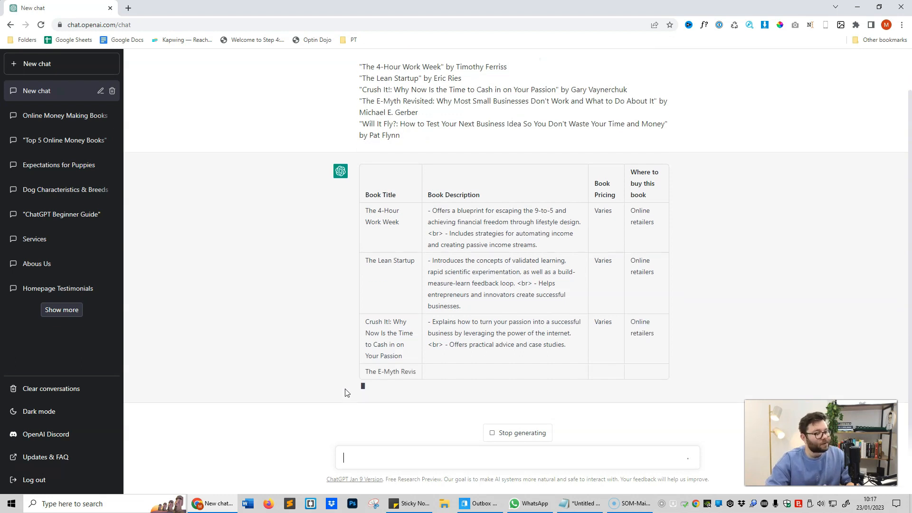
scroll("down", 3)
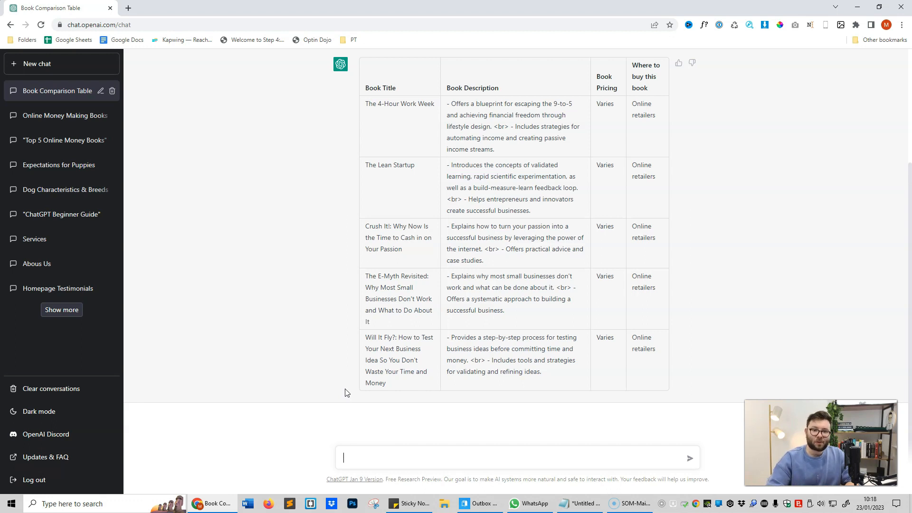
Ask ChatGPT to 'convert this into html' and scroll through the generated table code
type("conv")
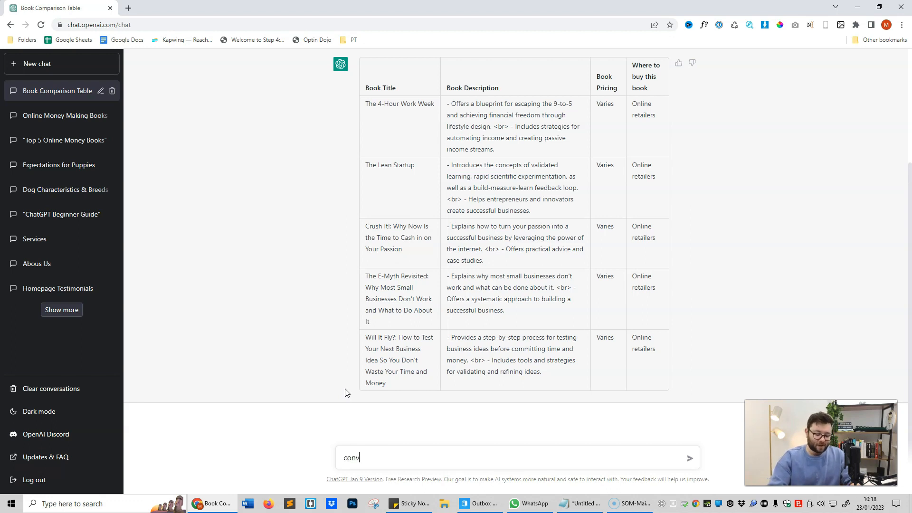
type("ert this in")
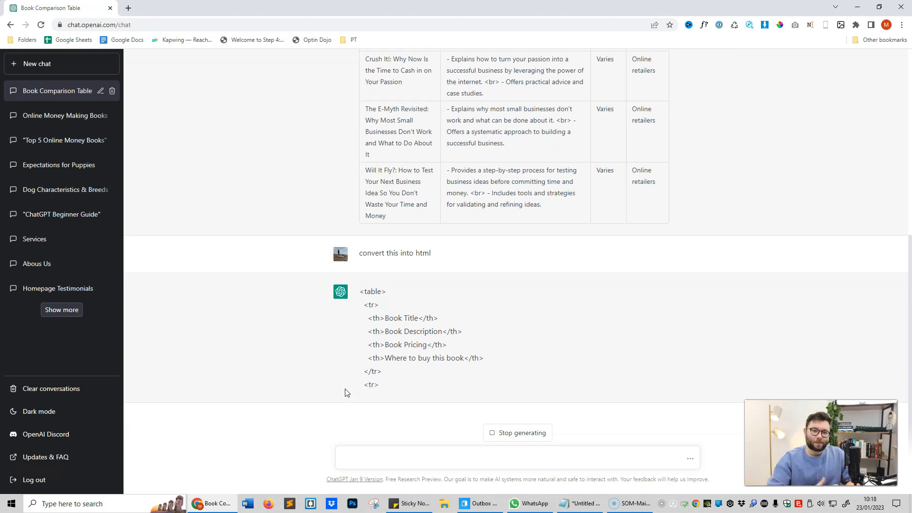
scroll("down", 3)
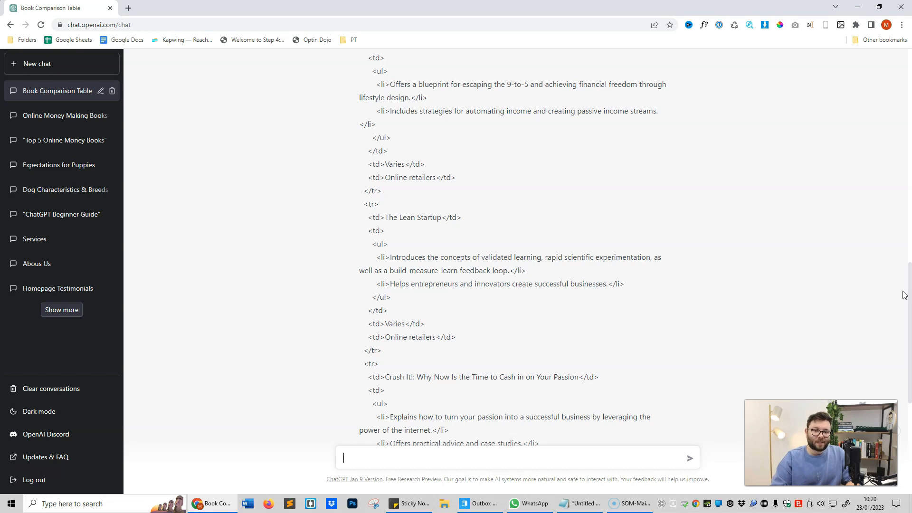
mouse_move(888, 267)
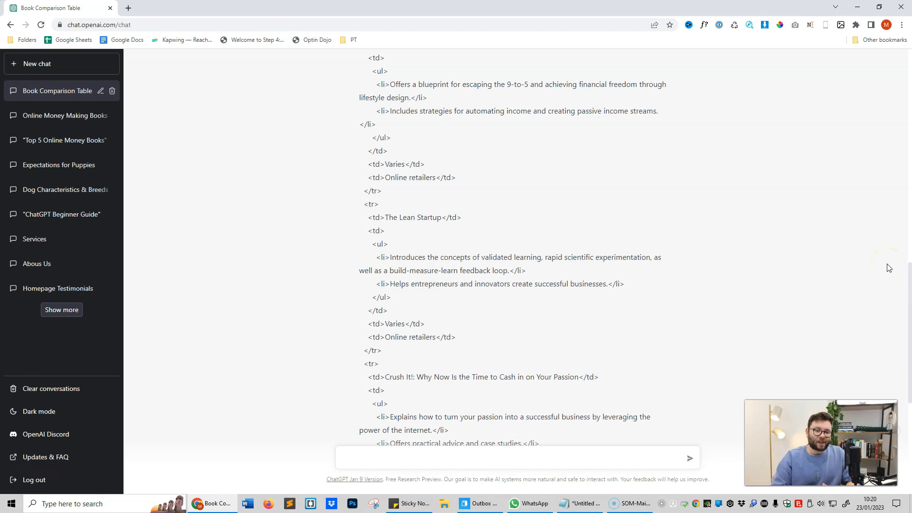